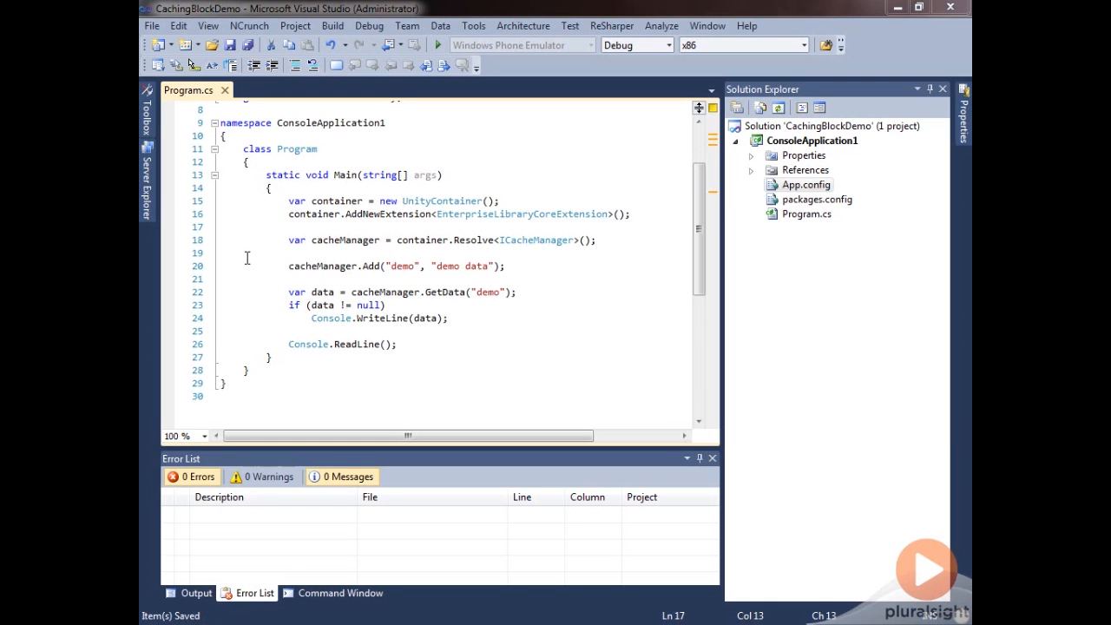
pyautogui.moveTo(402, 274)
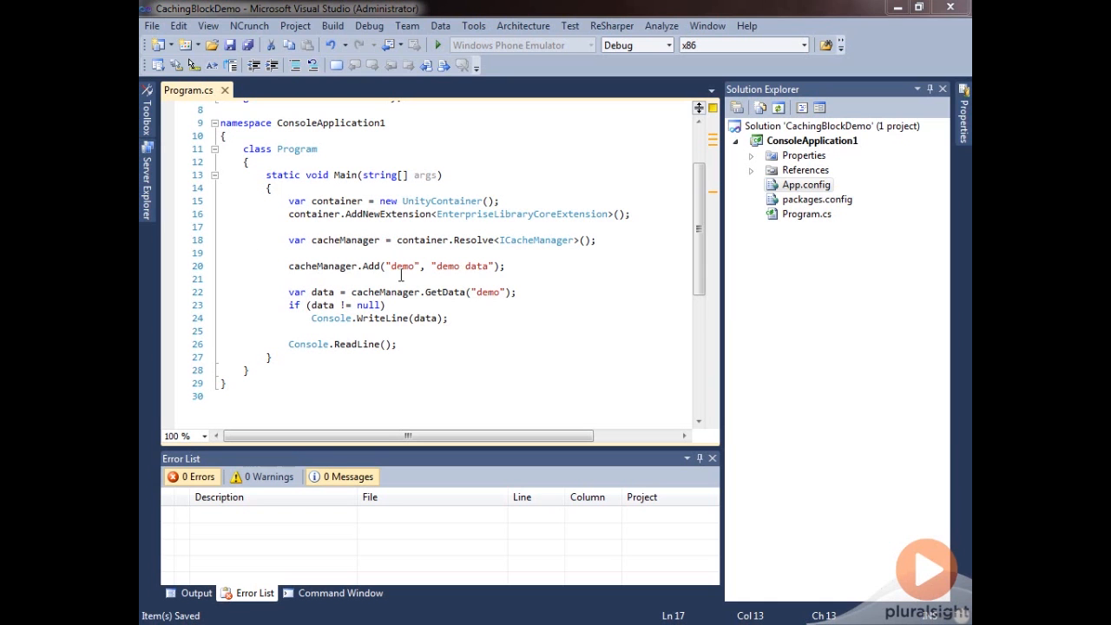
pyautogui.moveTo(344, 243)
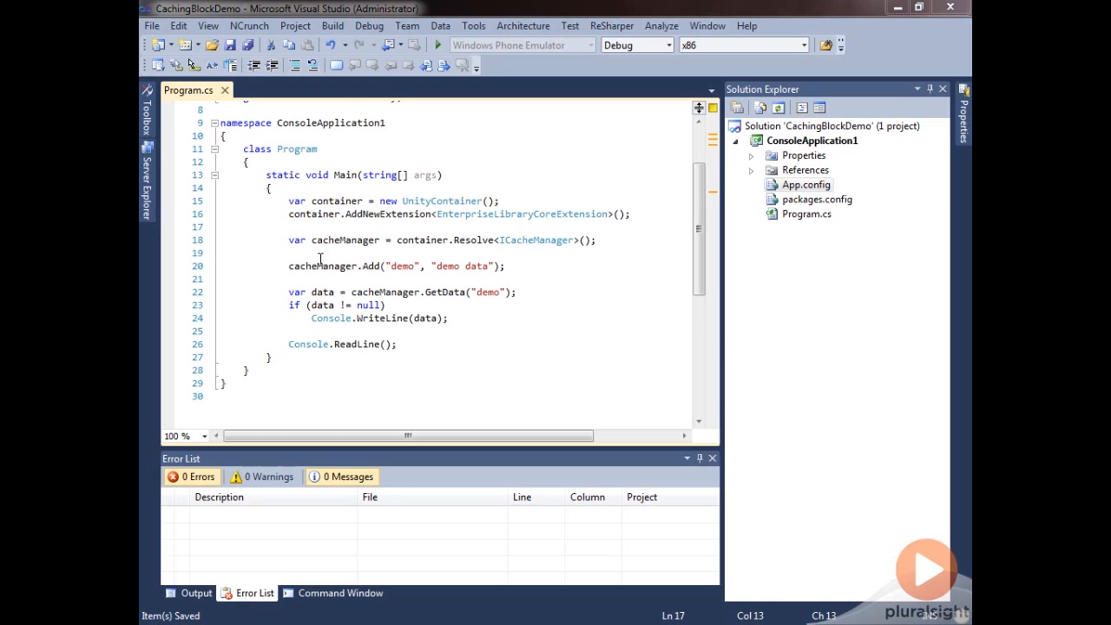
pyautogui.moveTo(242, 178)
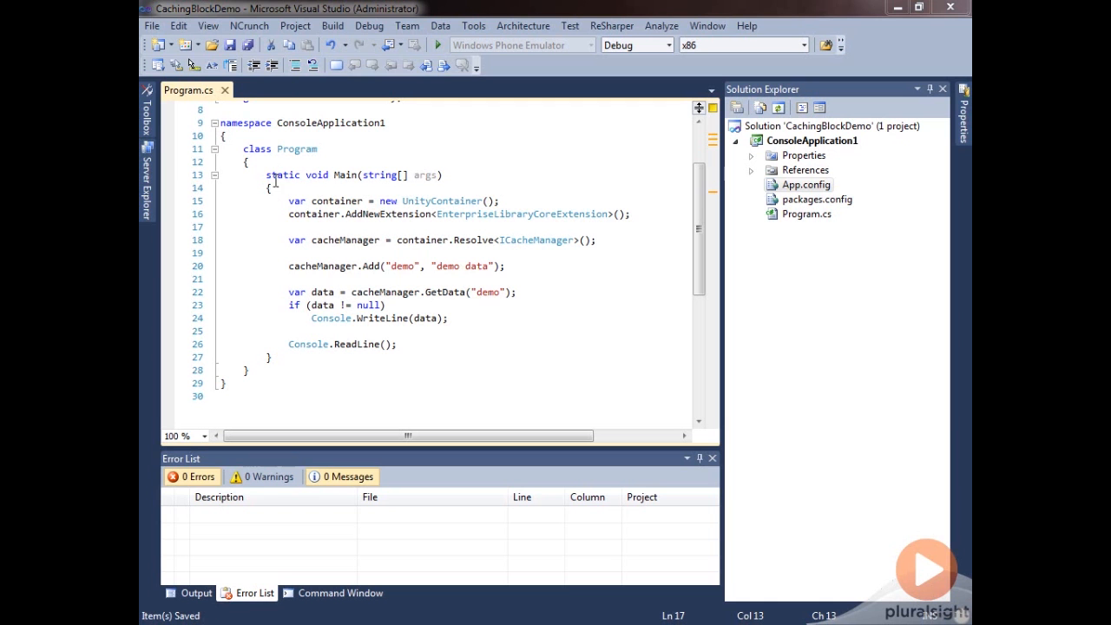
# - Begin a second cacheManager.Add( call on a new line below the first, browsing its IntelliSense overloads
pyautogui.click(506, 266)
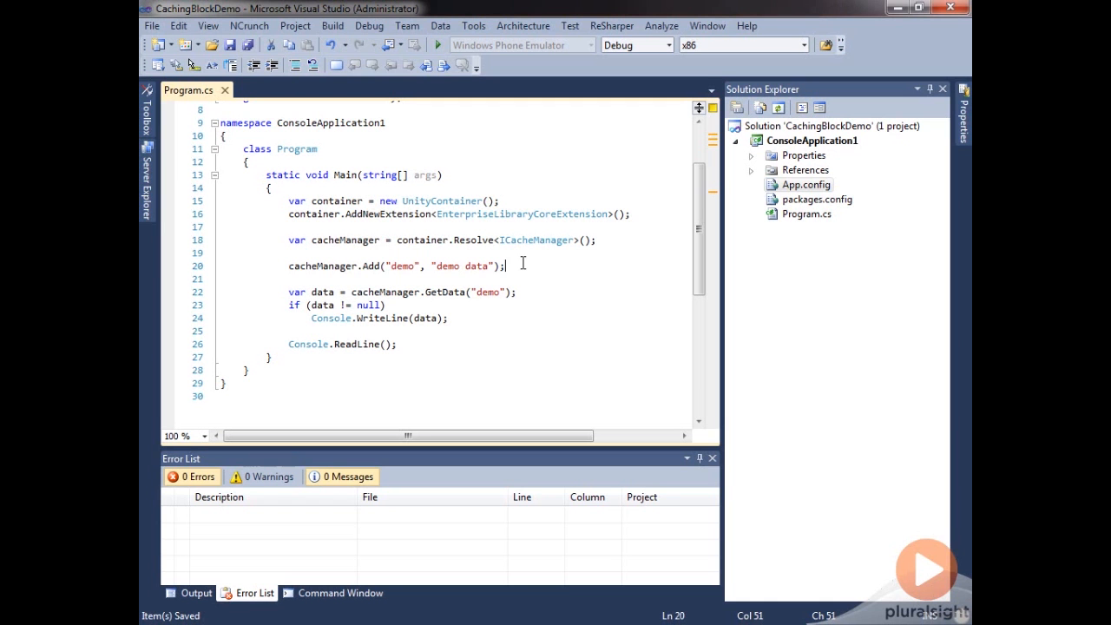
pyautogui.write('cacheManager.Add')
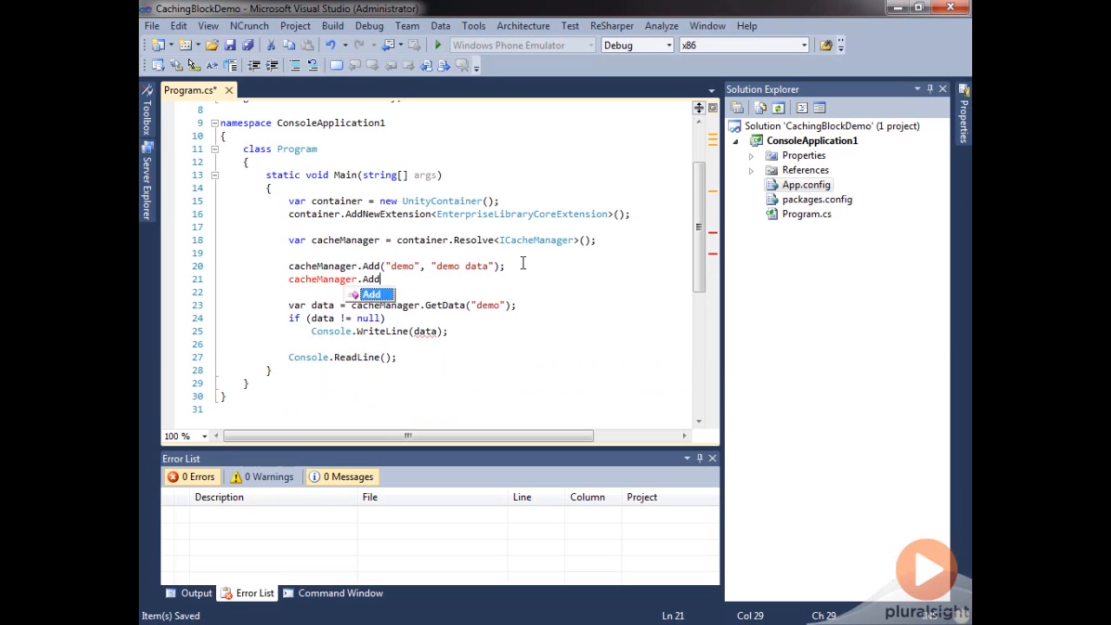
pyautogui.write('();')
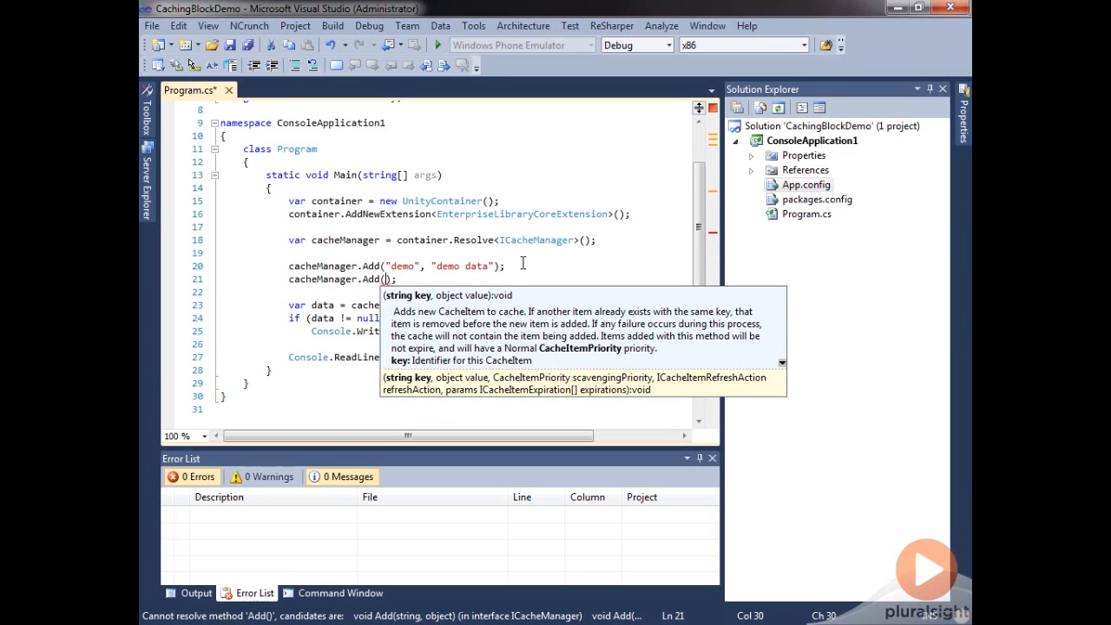
pyautogui.moveTo(396, 328)
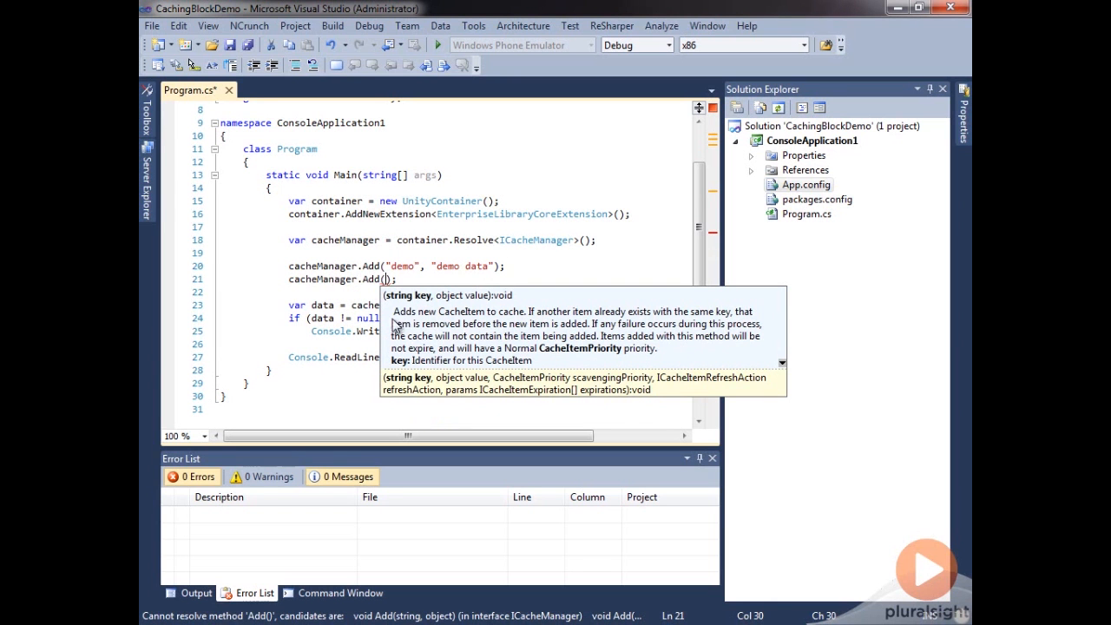
pyautogui.moveTo(431, 350)
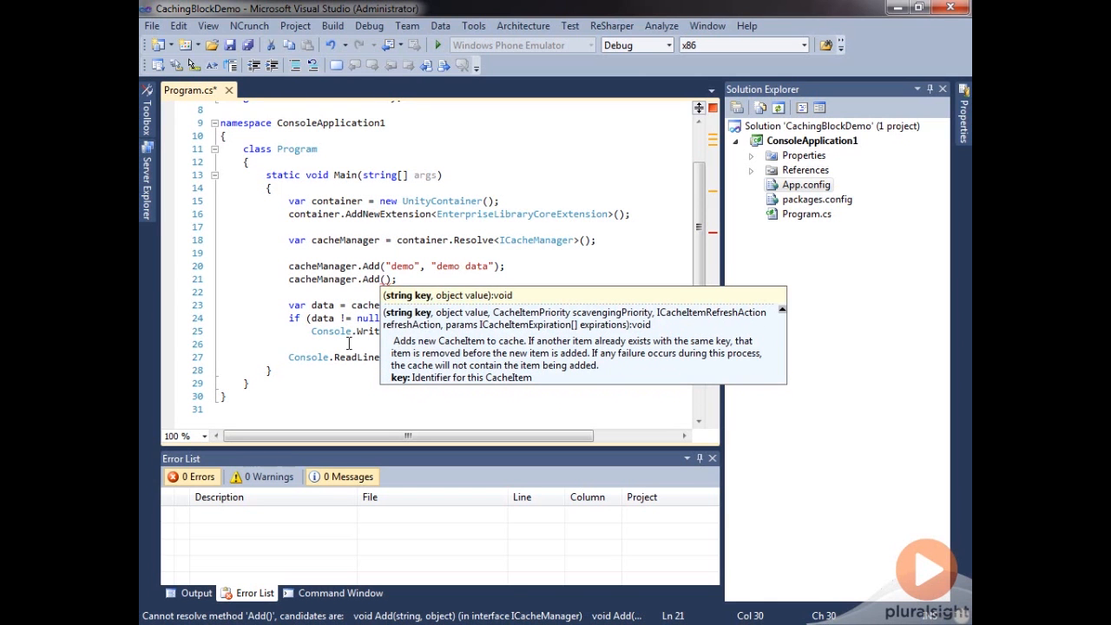
pyautogui.moveTo(407, 340)
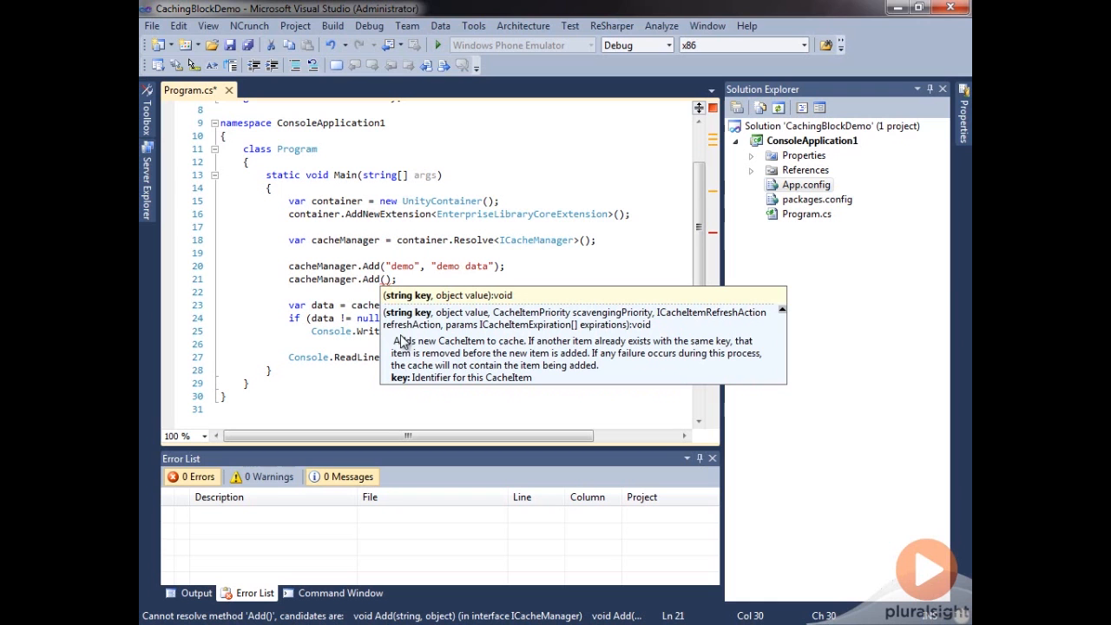
pyautogui.moveTo(426, 326)
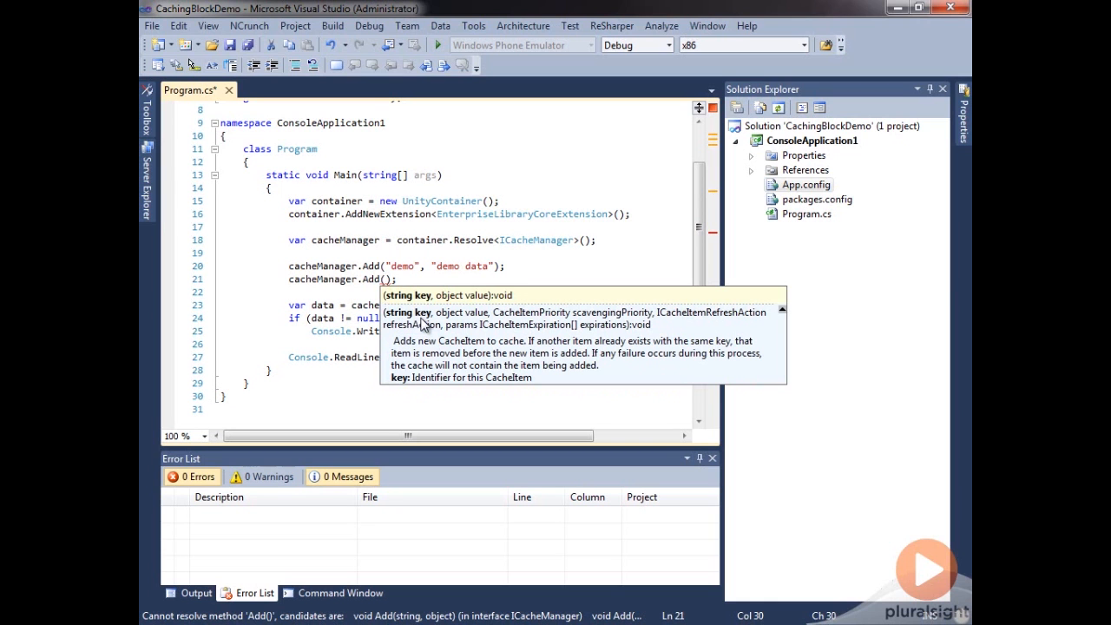
pyautogui.moveTo(472, 327)
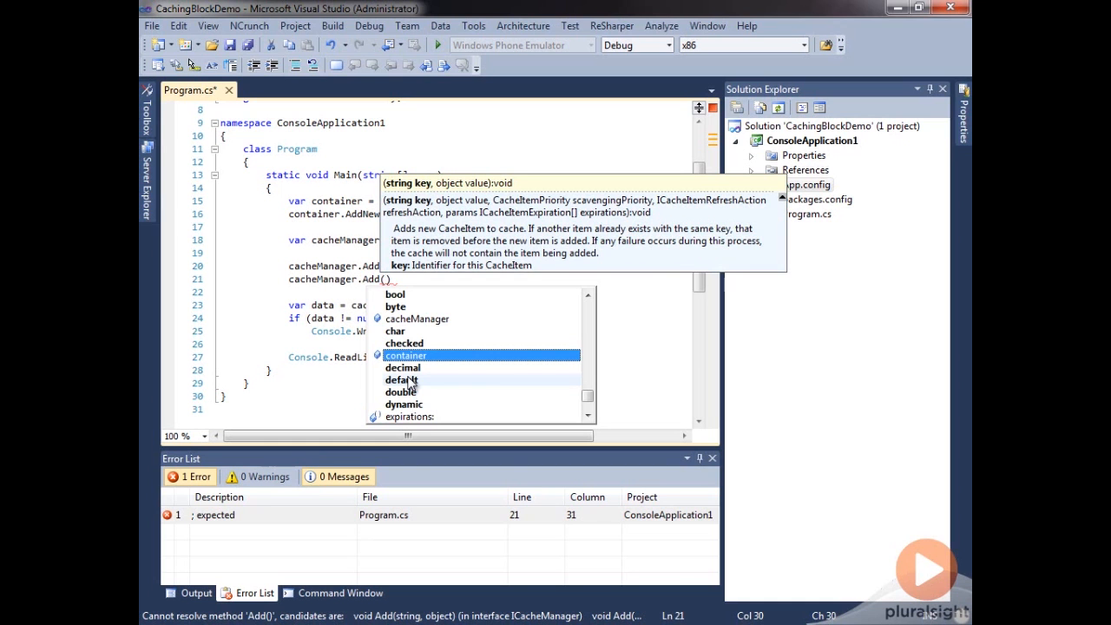
pyautogui.moveTo(768, 257)
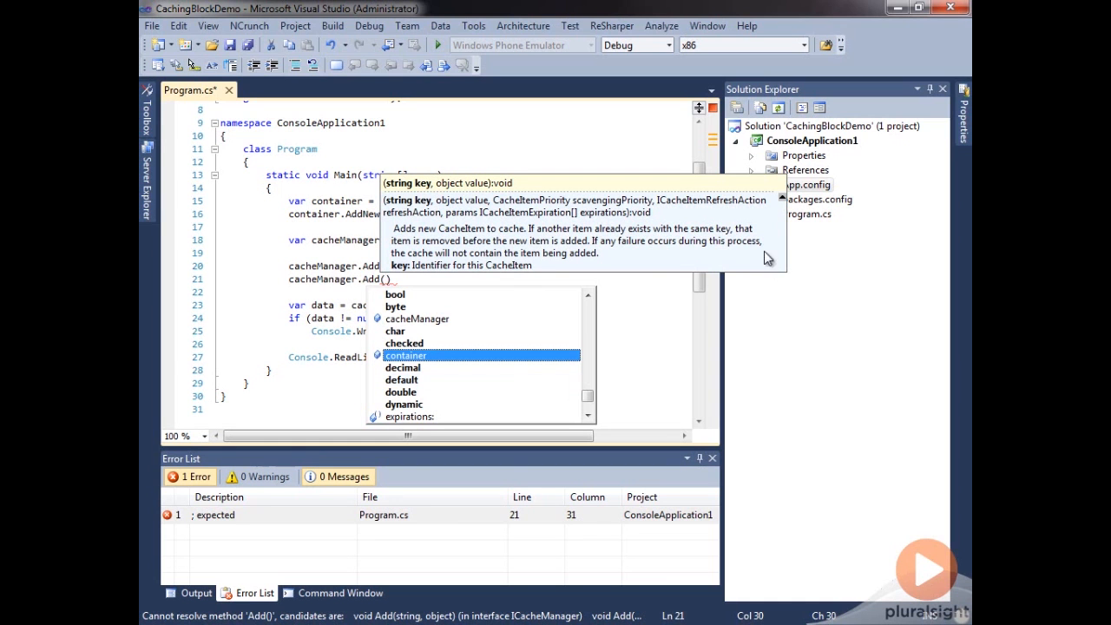
pyautogui.moveTo(726, 222)
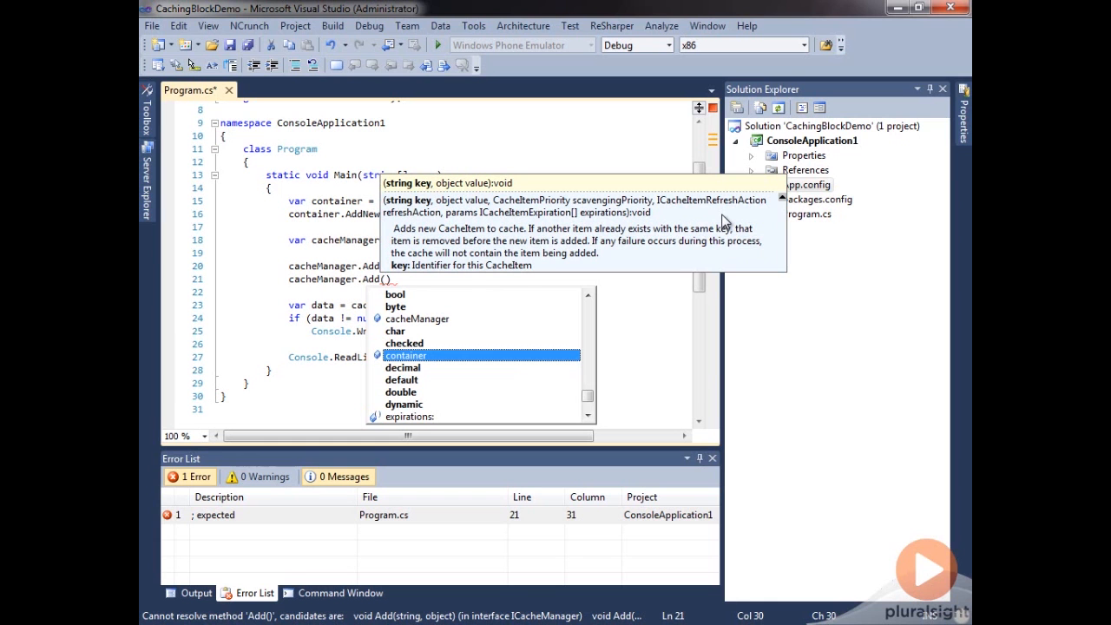
pyautogui.moveTo(564, 223)
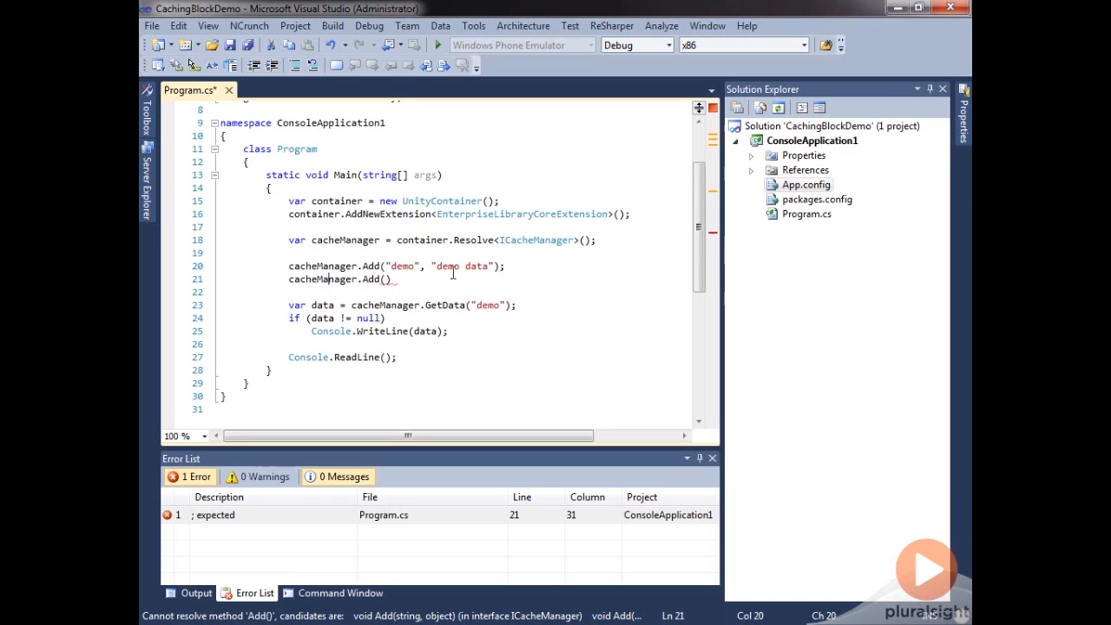
# - Declare var absoluteTime = new AbsoluteTime(TimeSpan.FromHours(5)); above the unfinished second Add call
pyautogui.press('Return')
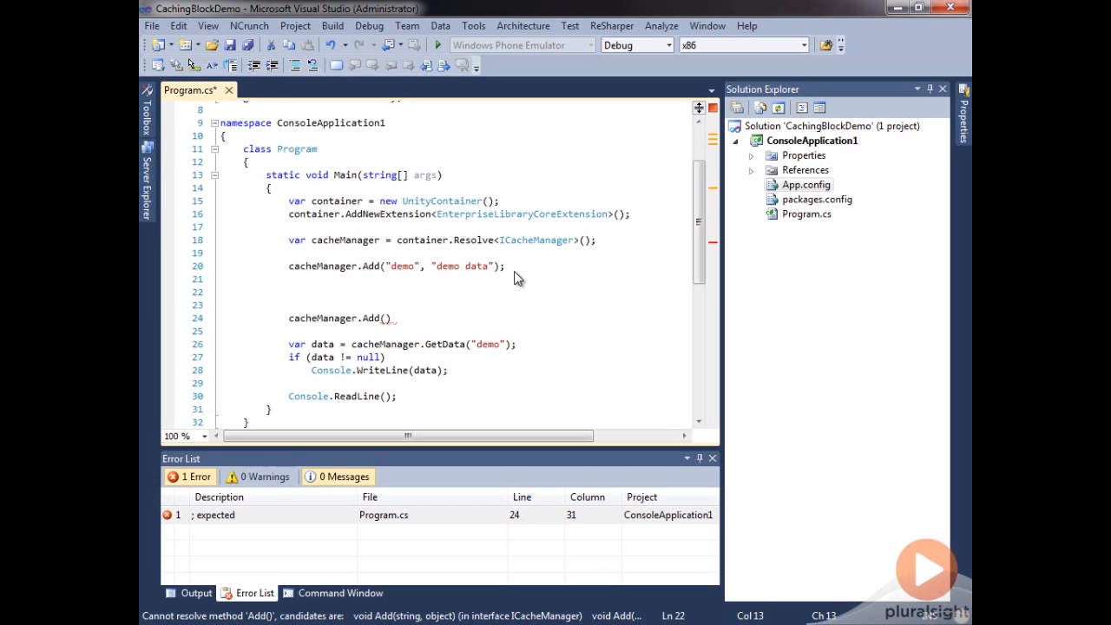
pyautogui.write('var abso')
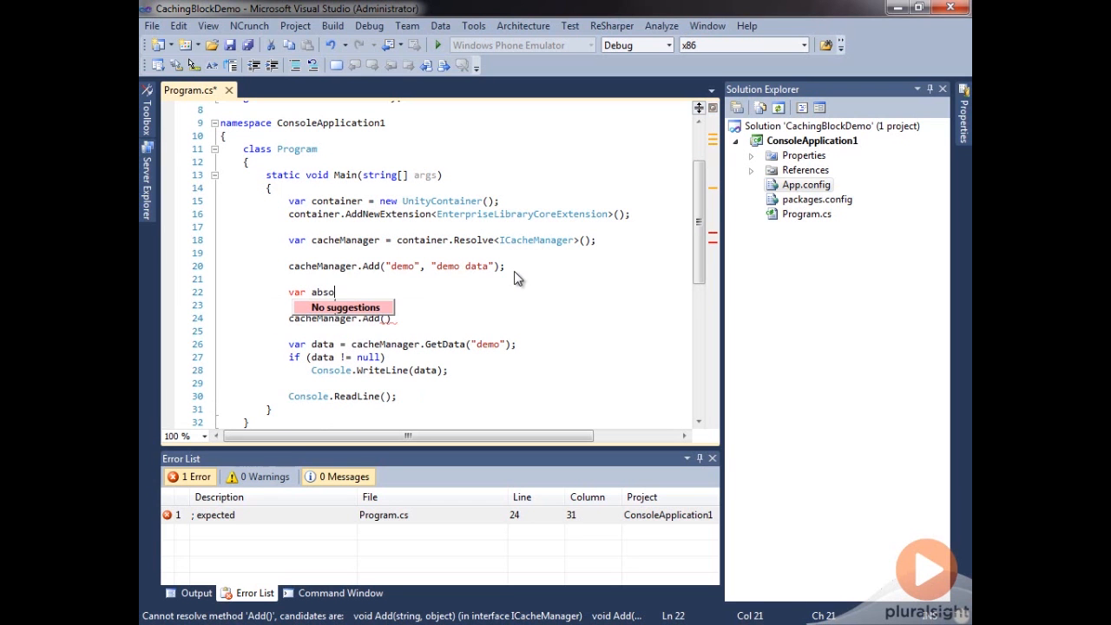
pyautogui.write('luteTime = new')
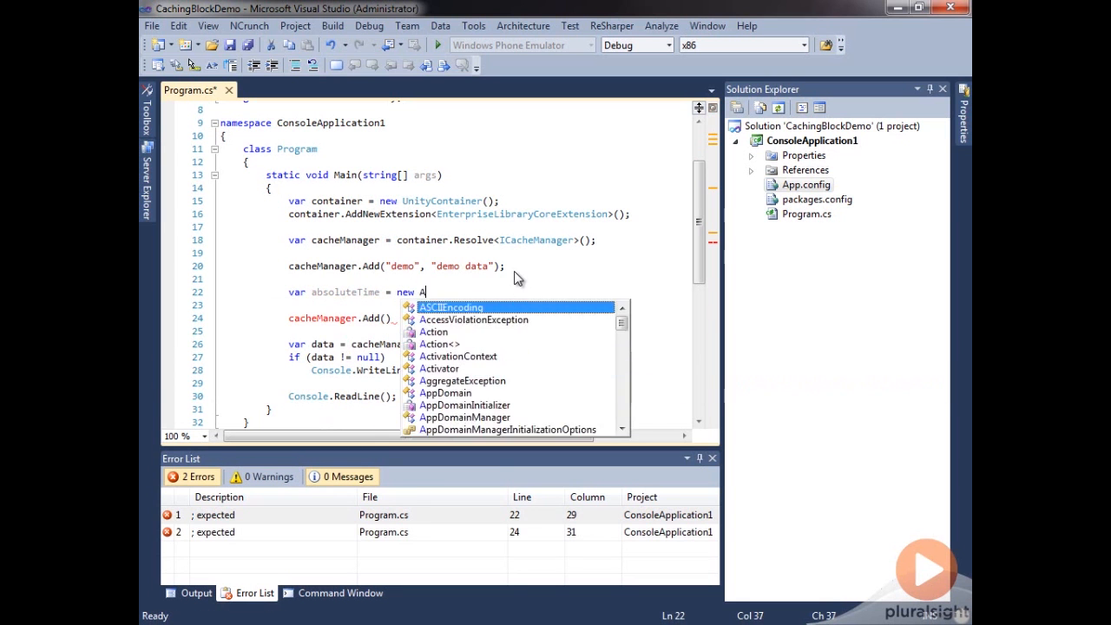
pyautogui.write('AbsoluteTime()')
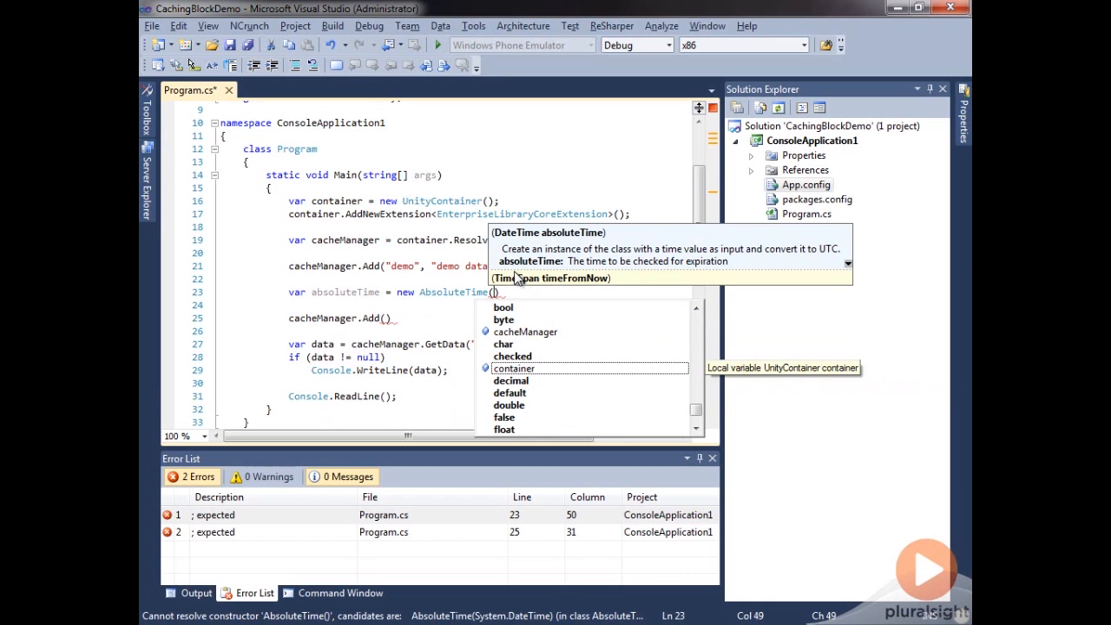
pyautogui.write('Tome')
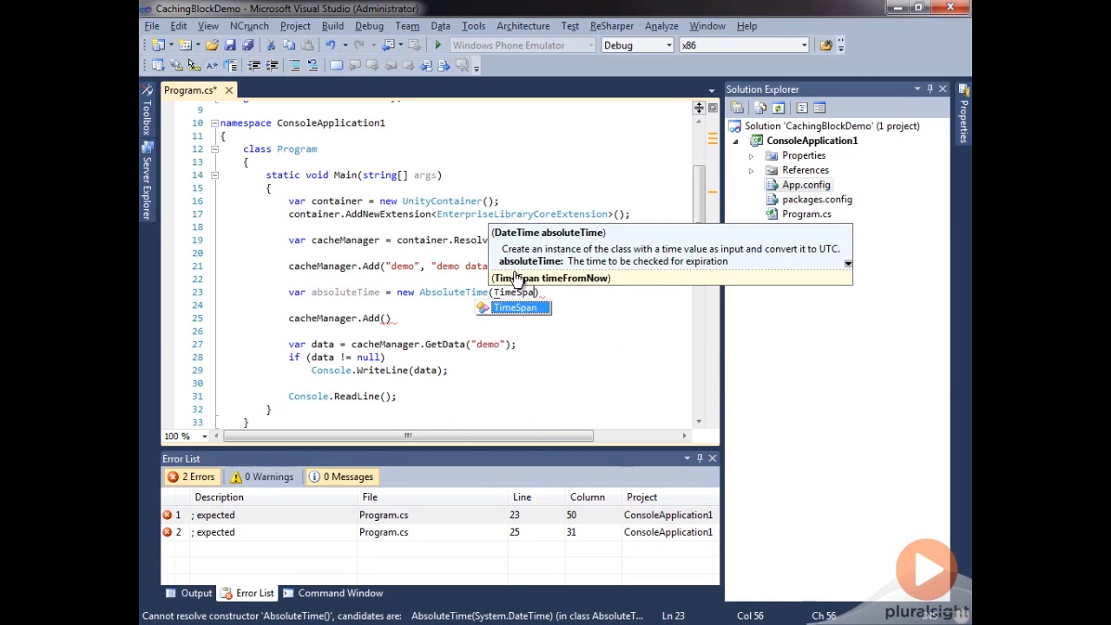
pyautogui.write('.FromHours(')
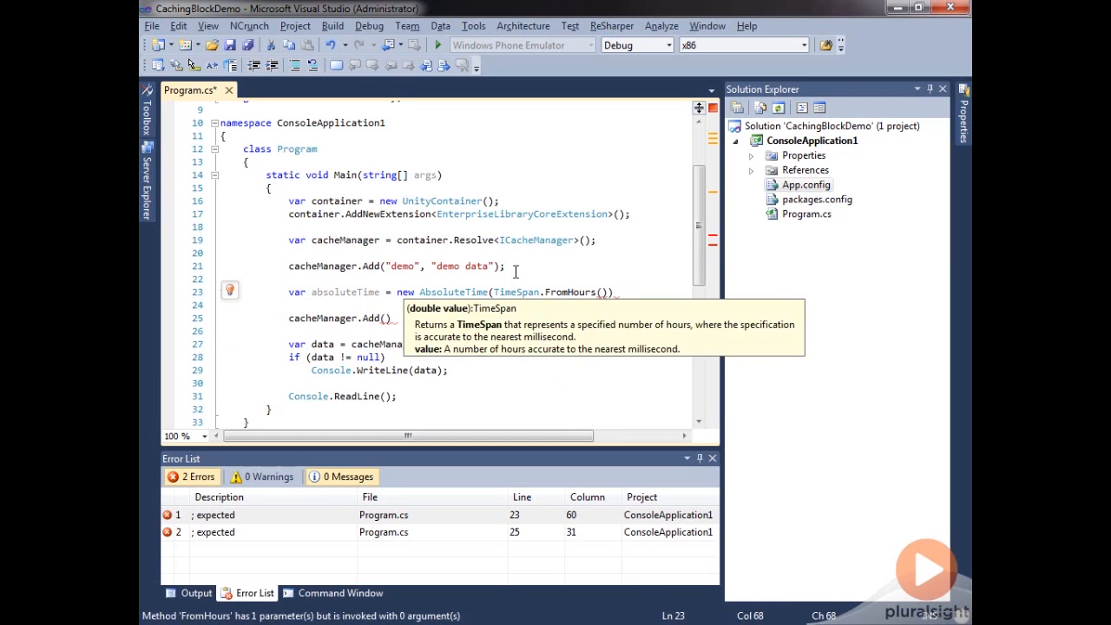
pyautogui.write('5')
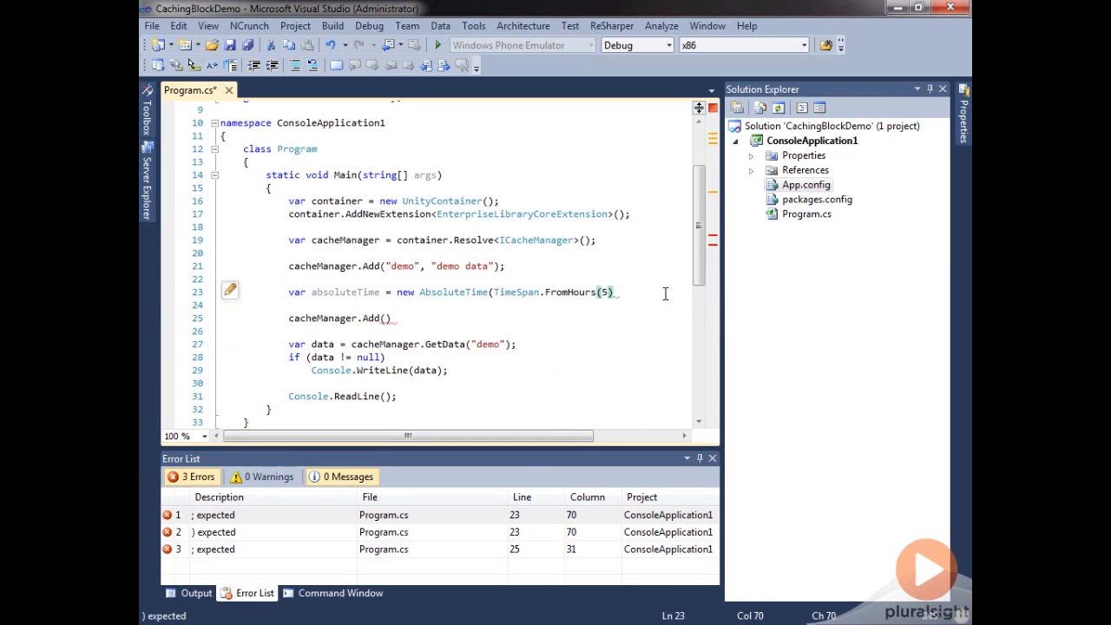
pyautogui.write(');')
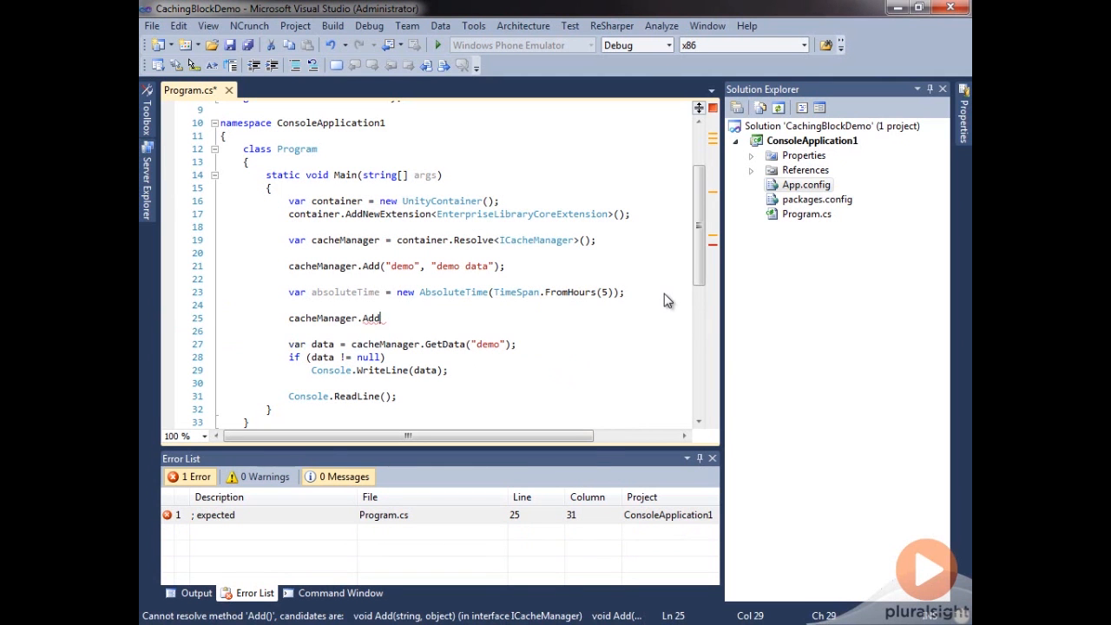
# - Complete the call as cacheManager.Add("demo2", "other data", CacheItemPriority.Normal, null, absoluteTime);
pyautogui.write('("demo2")')
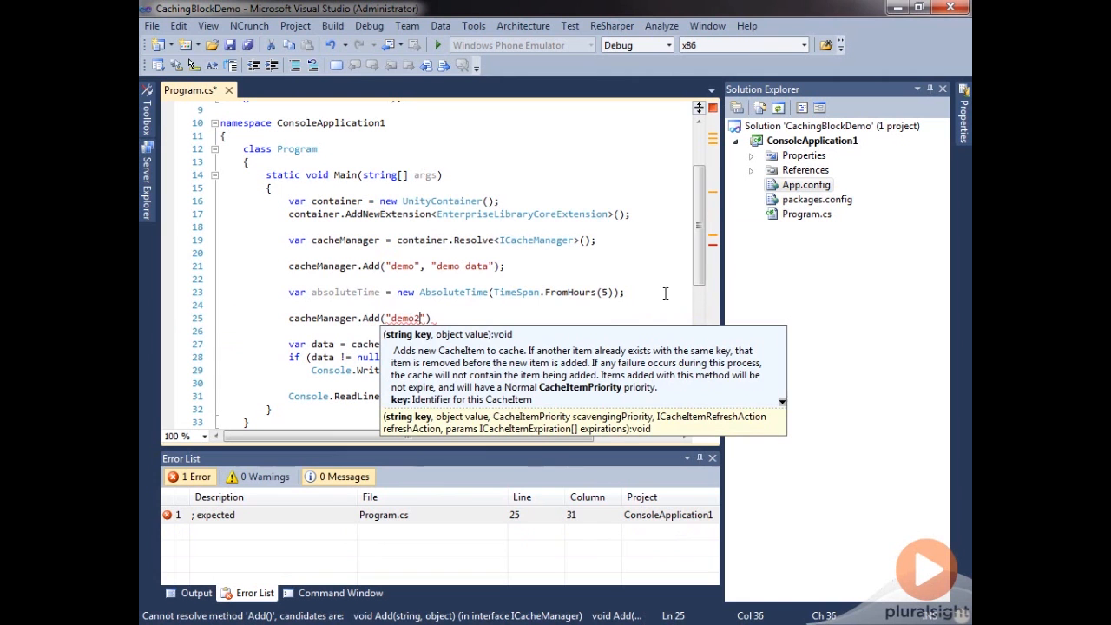
pyautogui.write(', "')
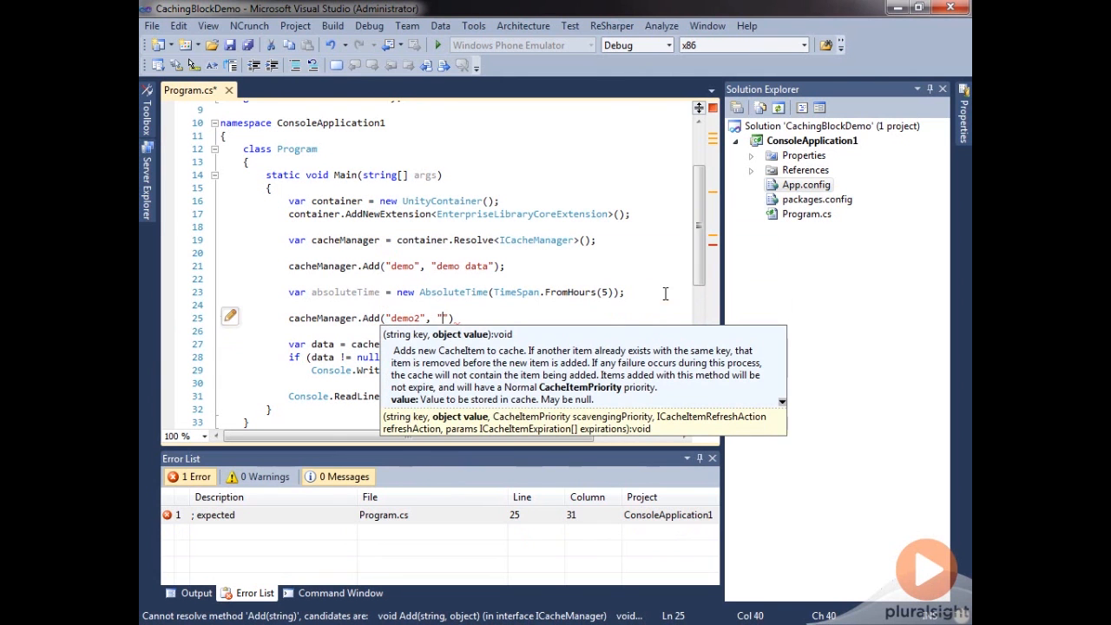
pyautogui.write('other data')
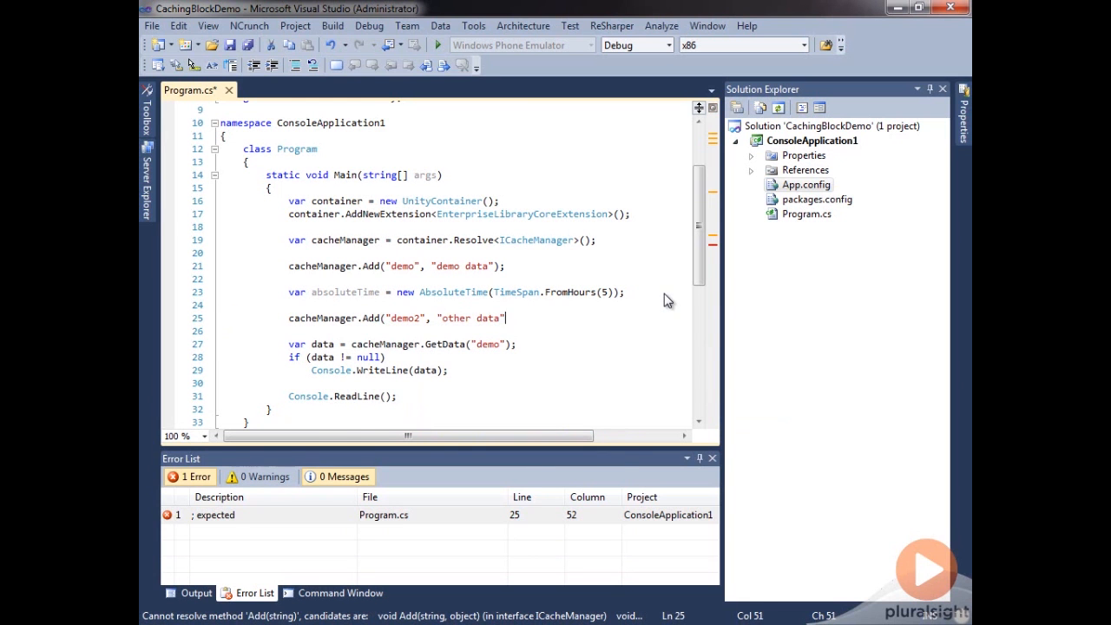
pyautogui.write(', CacheItemPriority.Normal,')
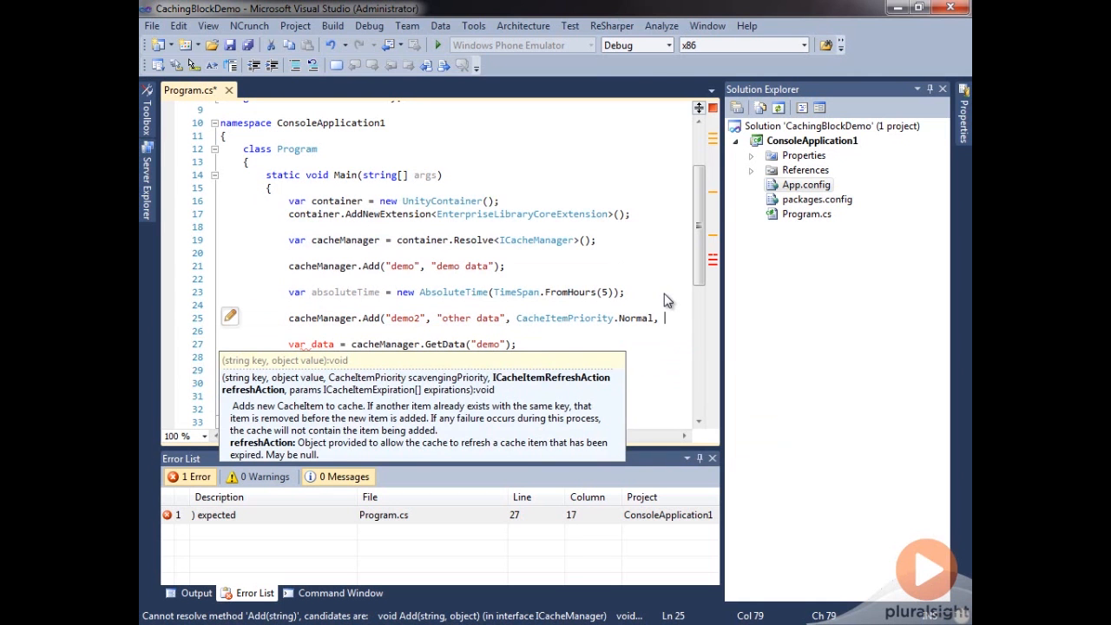
pyautogui.write('n')
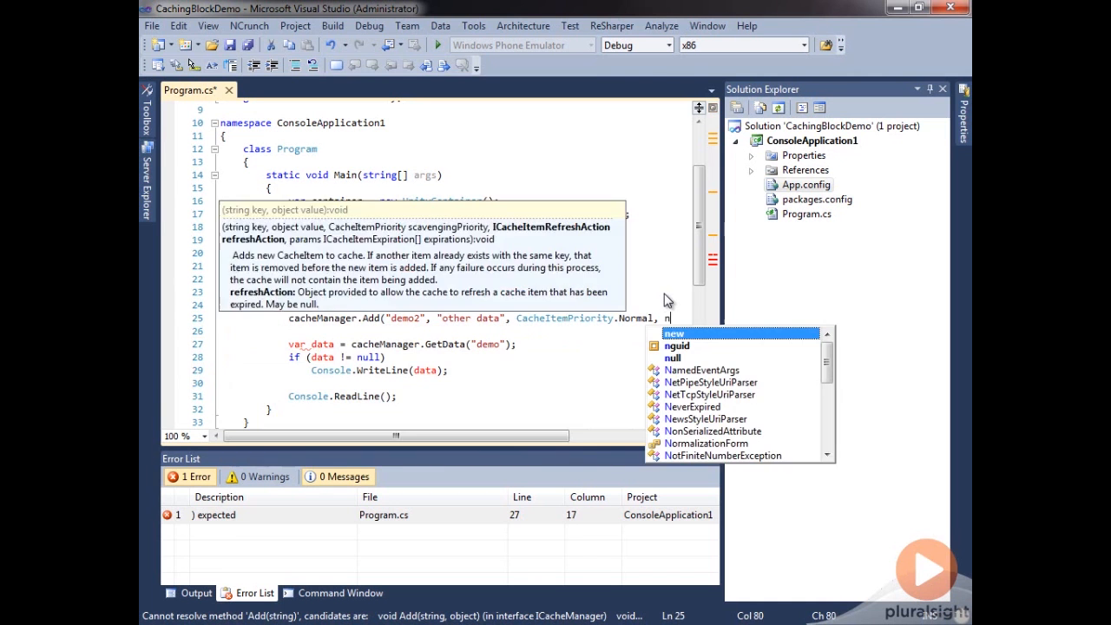
pyautogui.write('ull,')
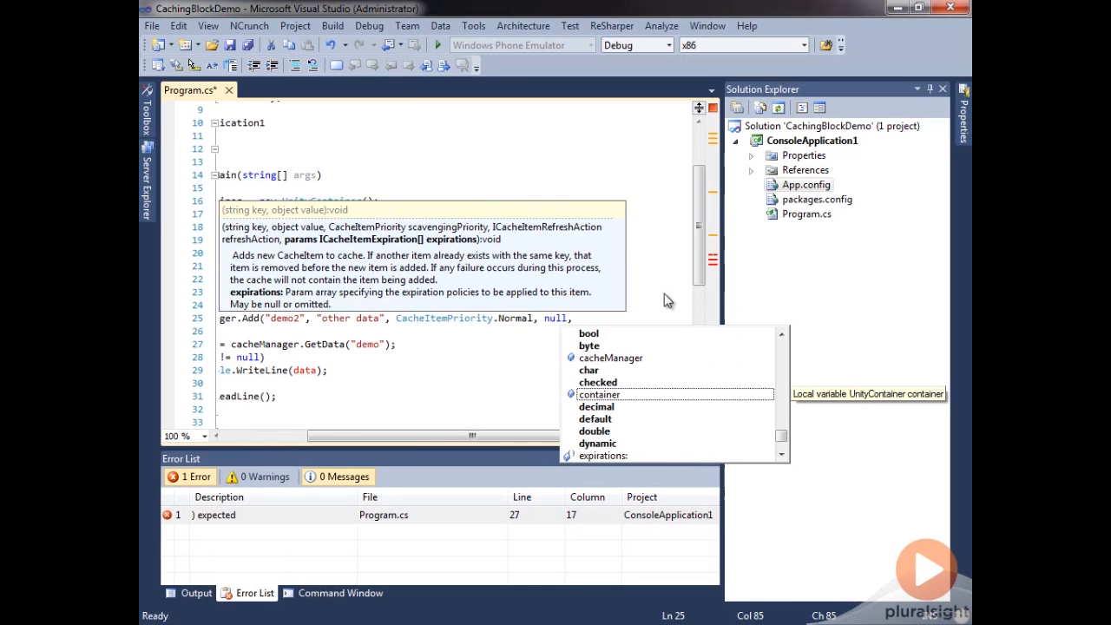
pyautogui.write('absoluteTime);')
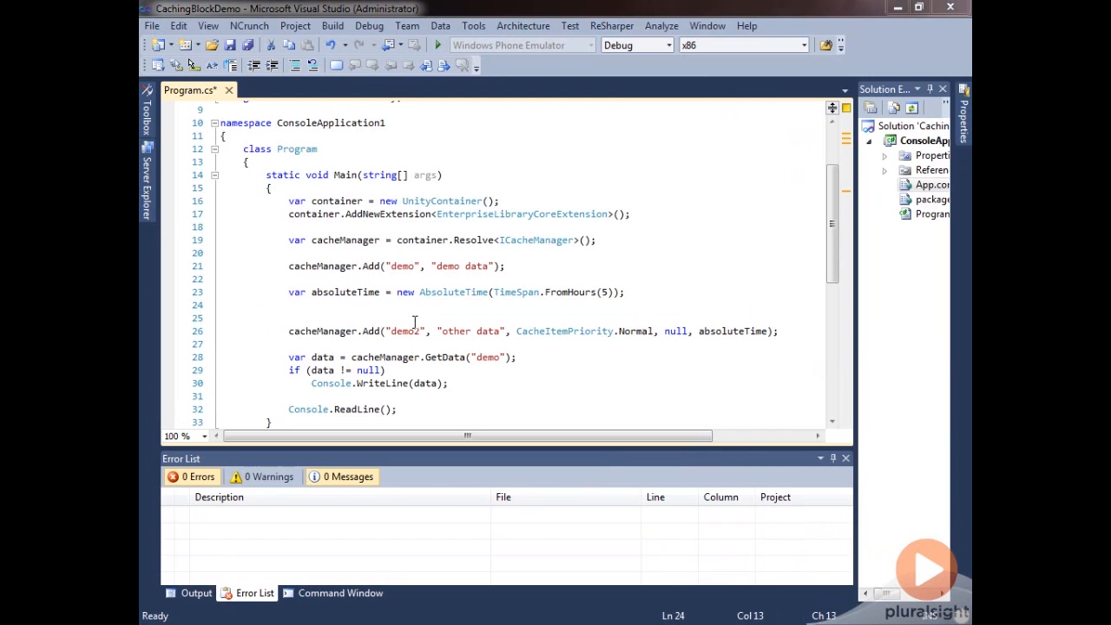
# - Declare var never = new NeverExpired(); and give demo2 NotRemovable priority with never as expiration, then save
pyautogui.write('var never = new NeverExpired();')
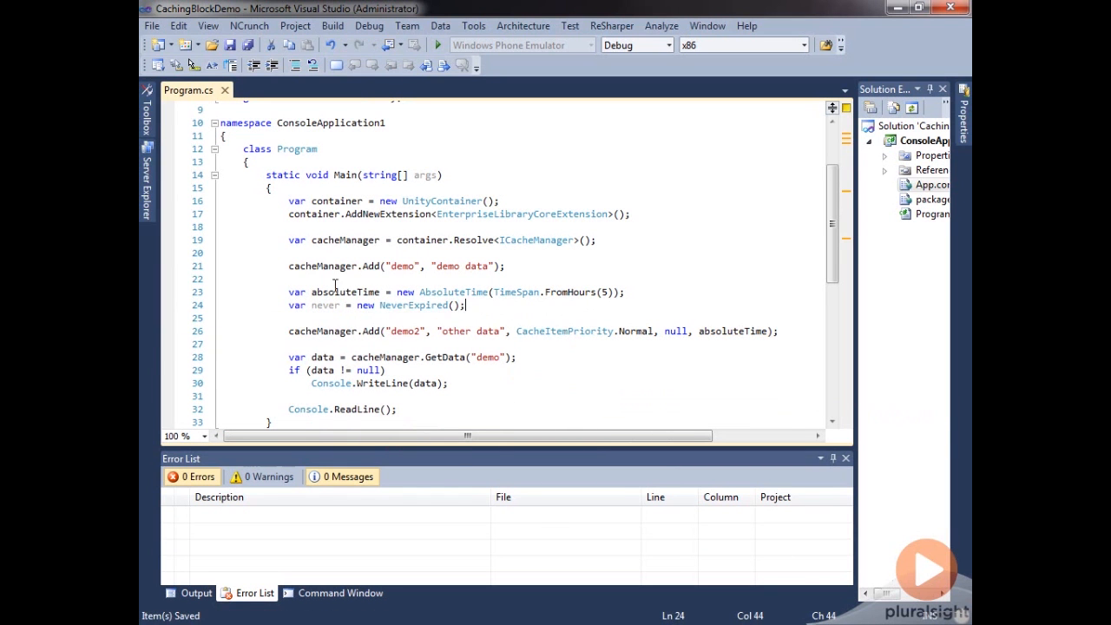
pyautogui.moveTo(607, 374)
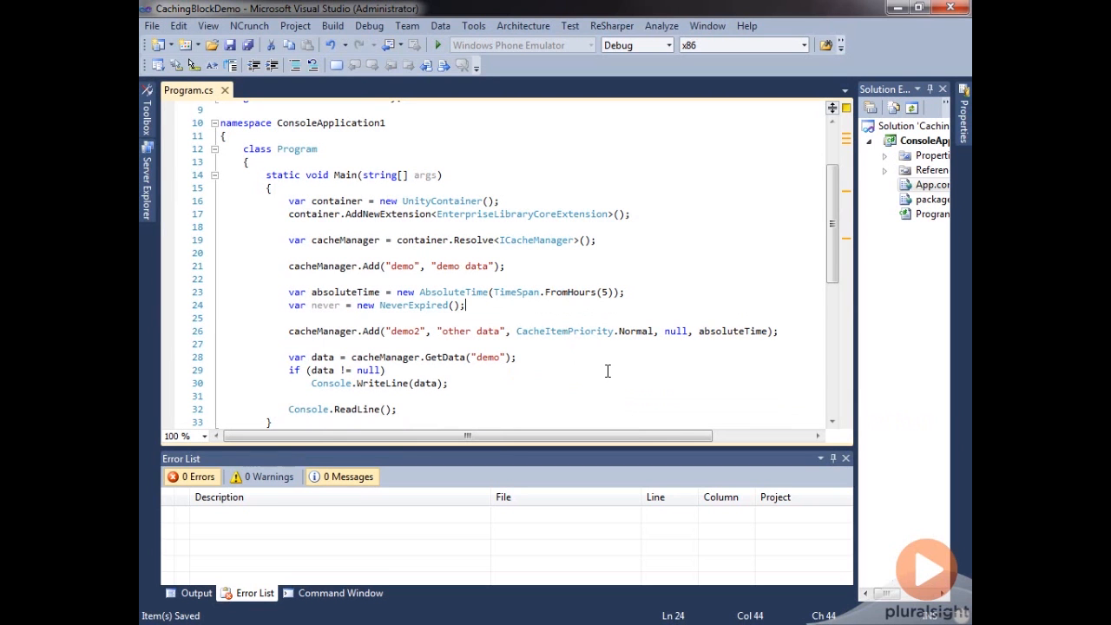
pyautogui.doubleClick(565, 330)
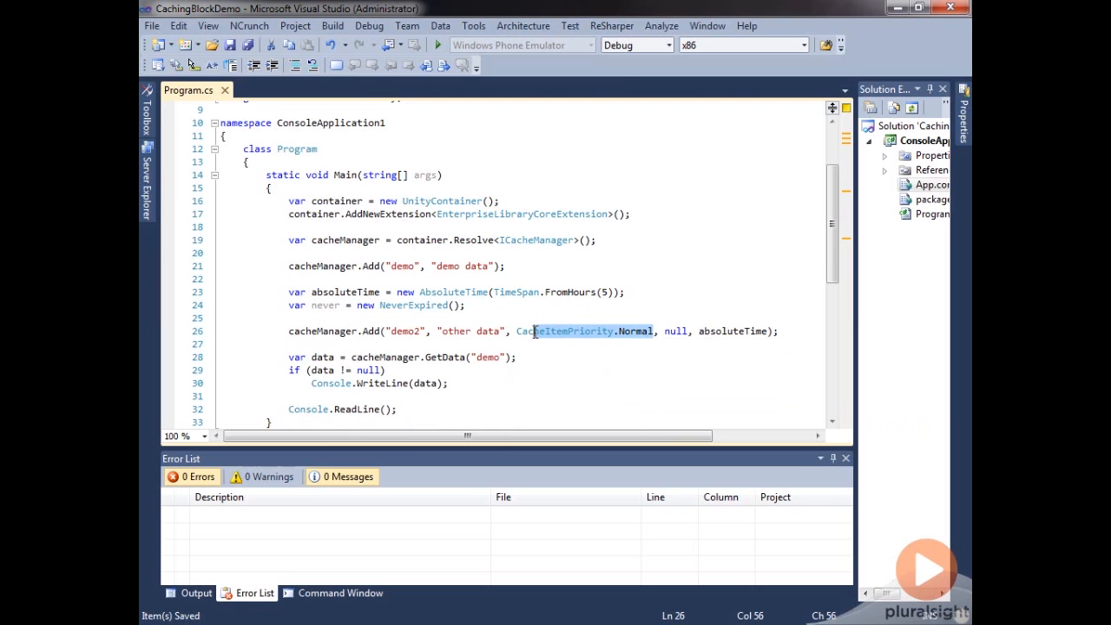
pyautogui.click(750, 330)
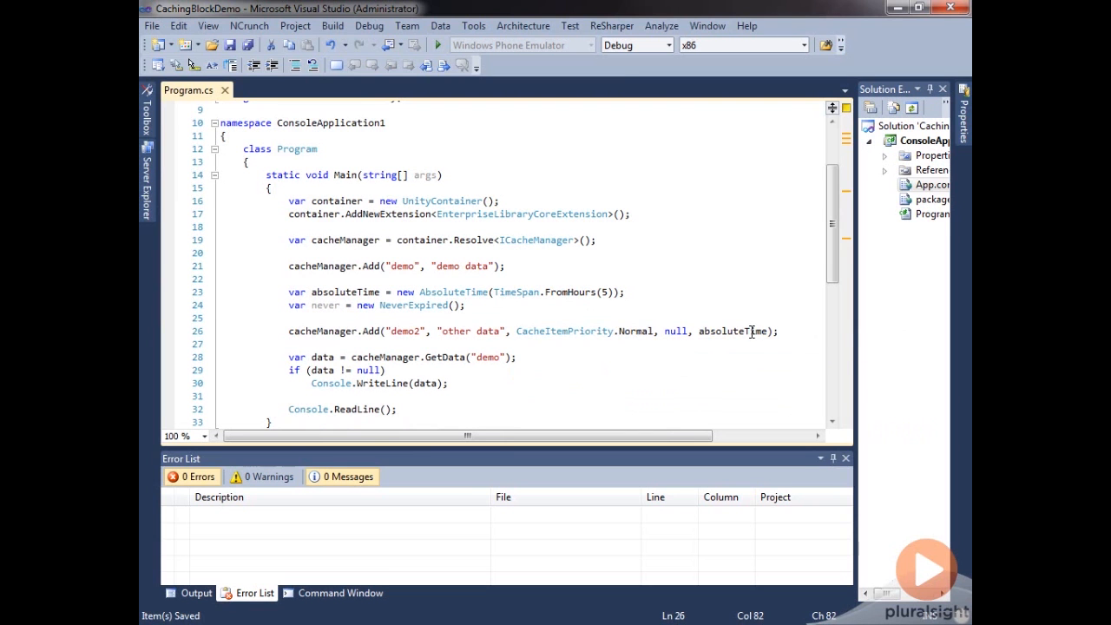
pyautogui.write('never')
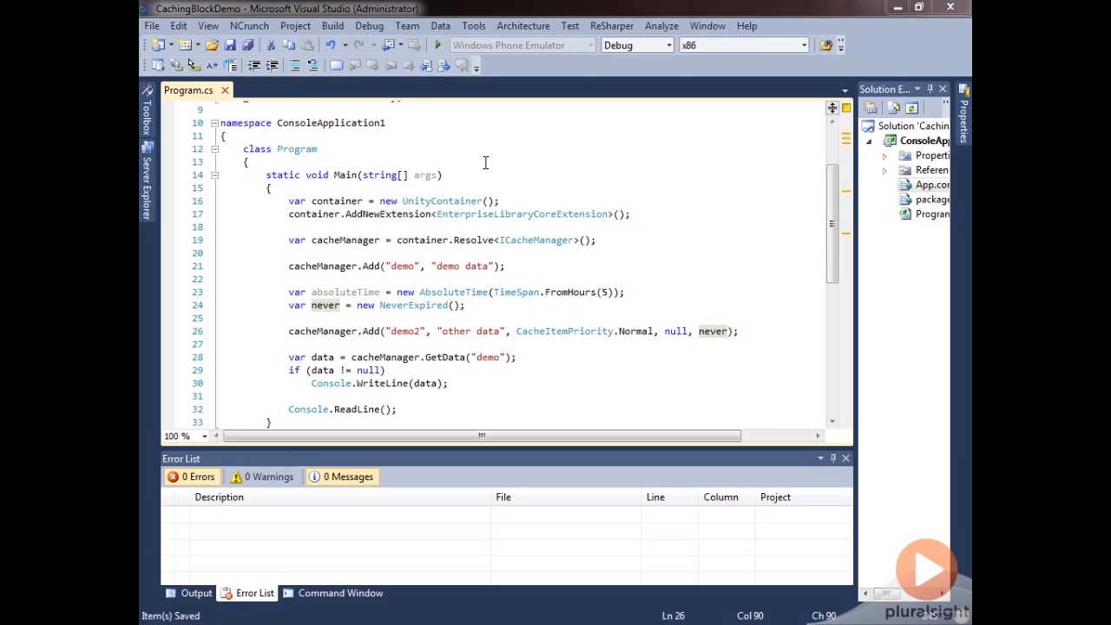
pyautogui.moveTo(632, 359)
pyautogui.write('tRemovable')
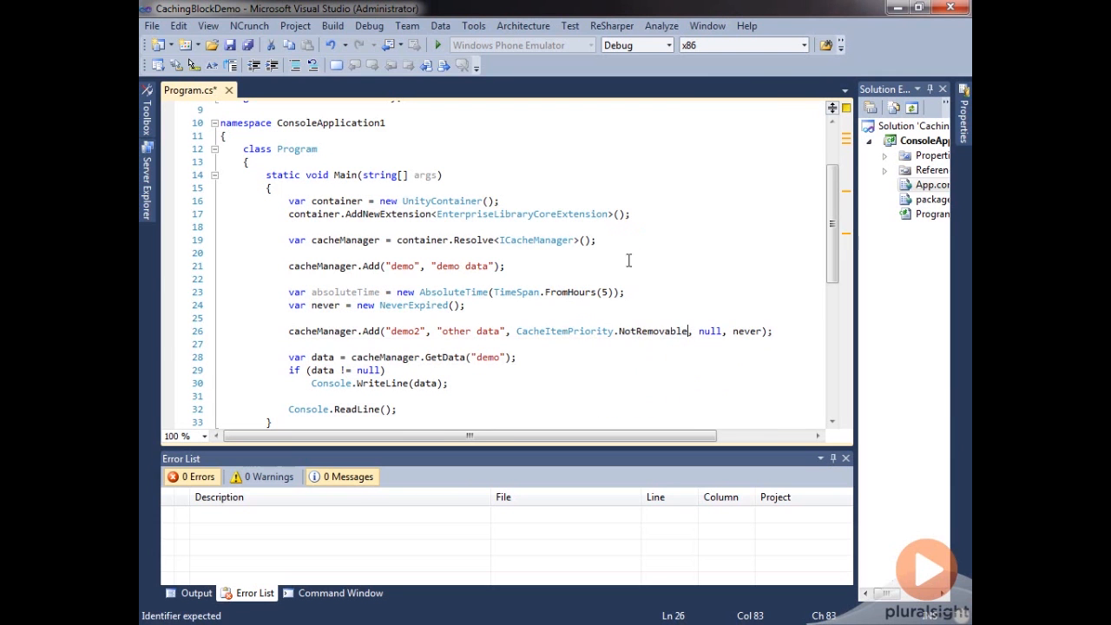
pyautogui.press('ctrl+s')
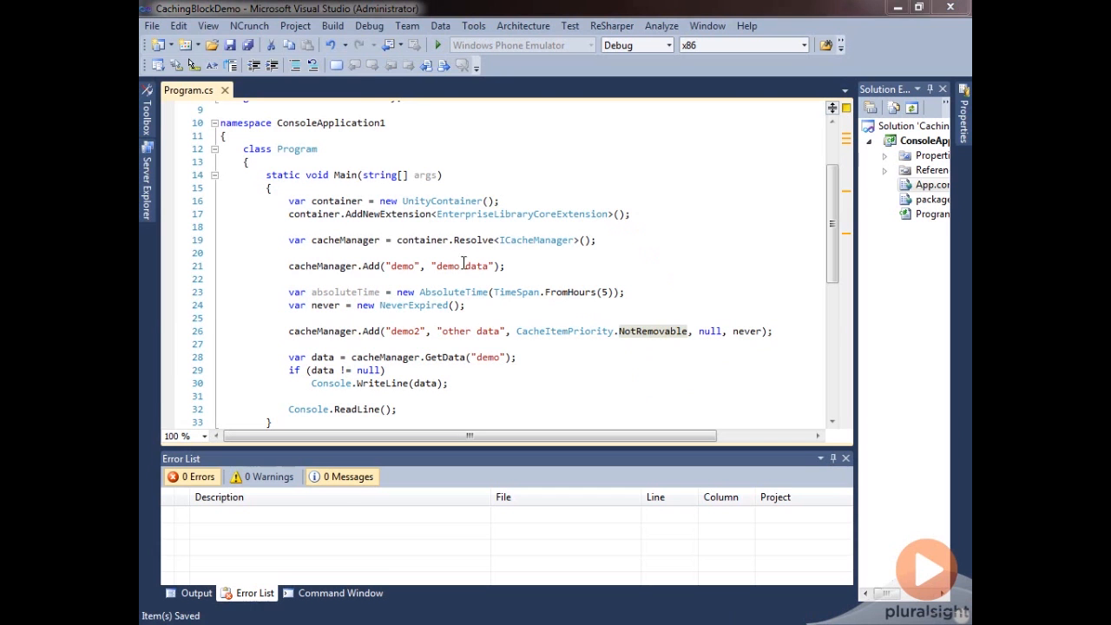
# - Declare var sliding = new SlidingTime(TimeSpan.FromSeconds(100)); and make demo2 expire with sliding
pyautogui.click(467, 306)
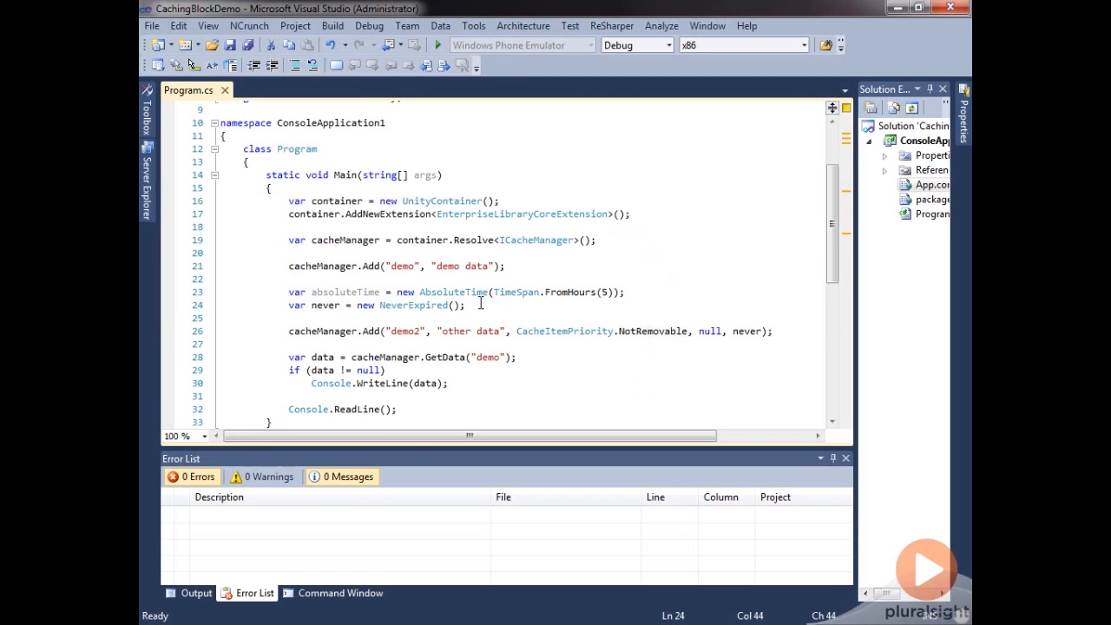
pyautogui.write('var sliding')
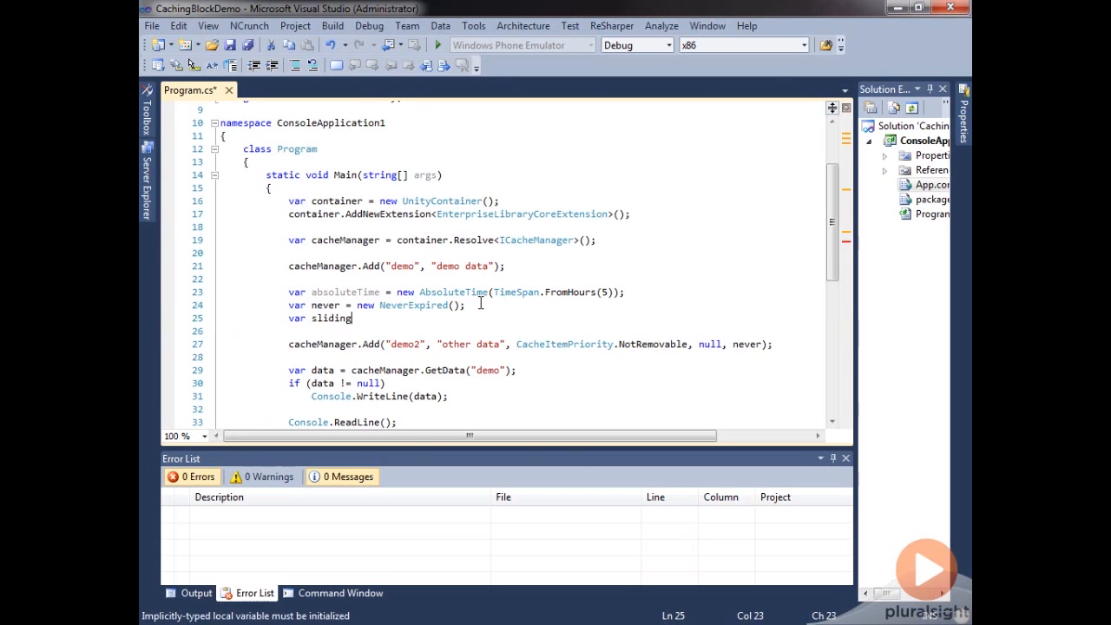
pyautogui.write('= new Slid')
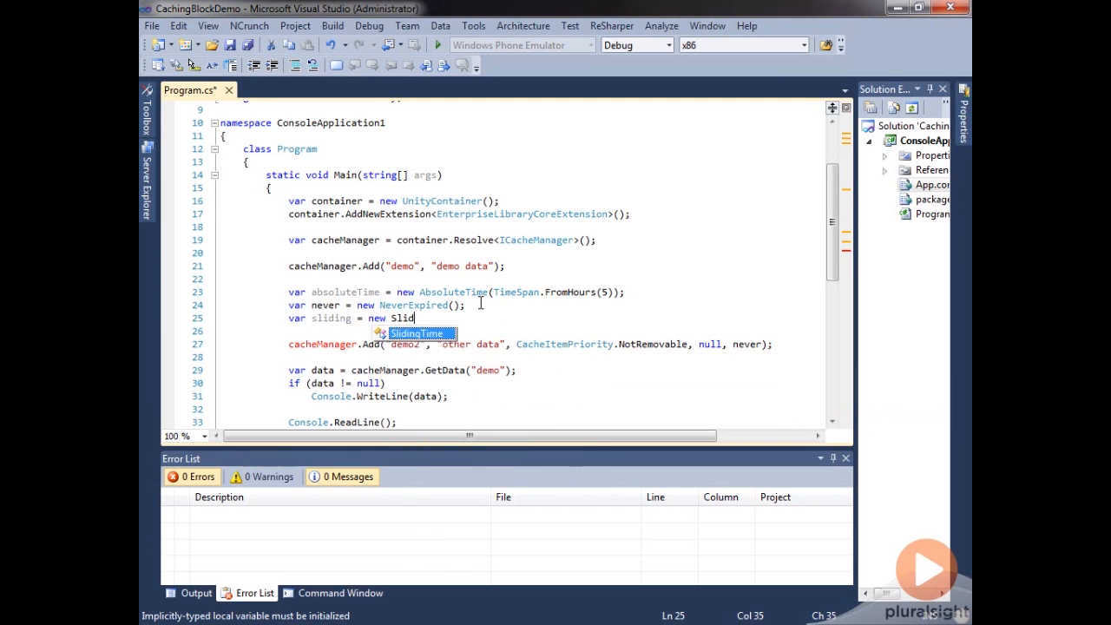
pyautogui.write('erTime')
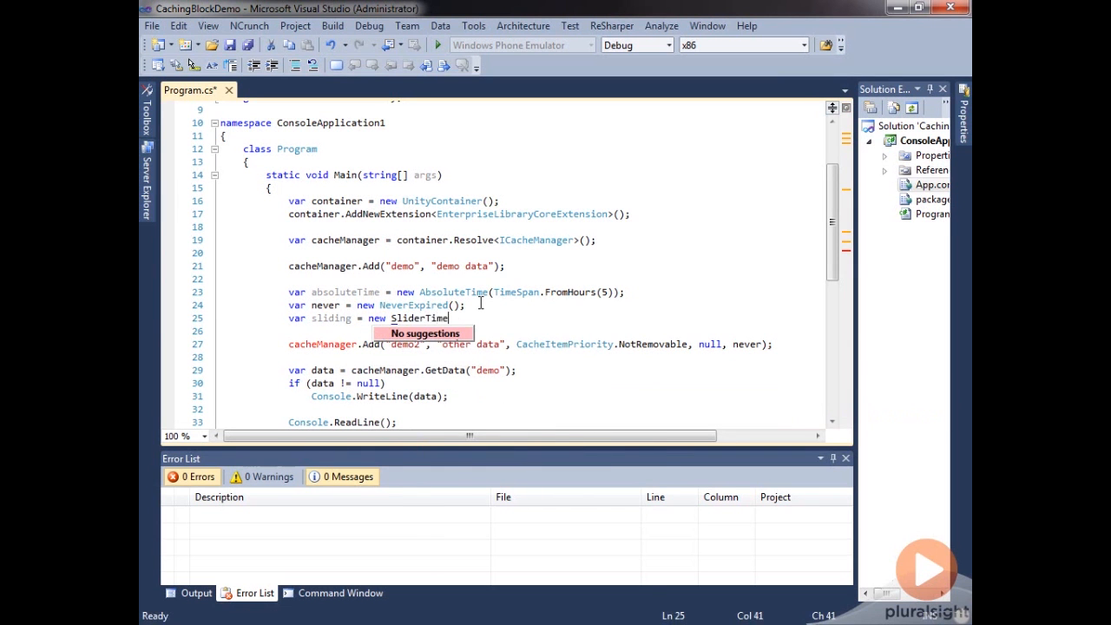
pyautogui.write('()')
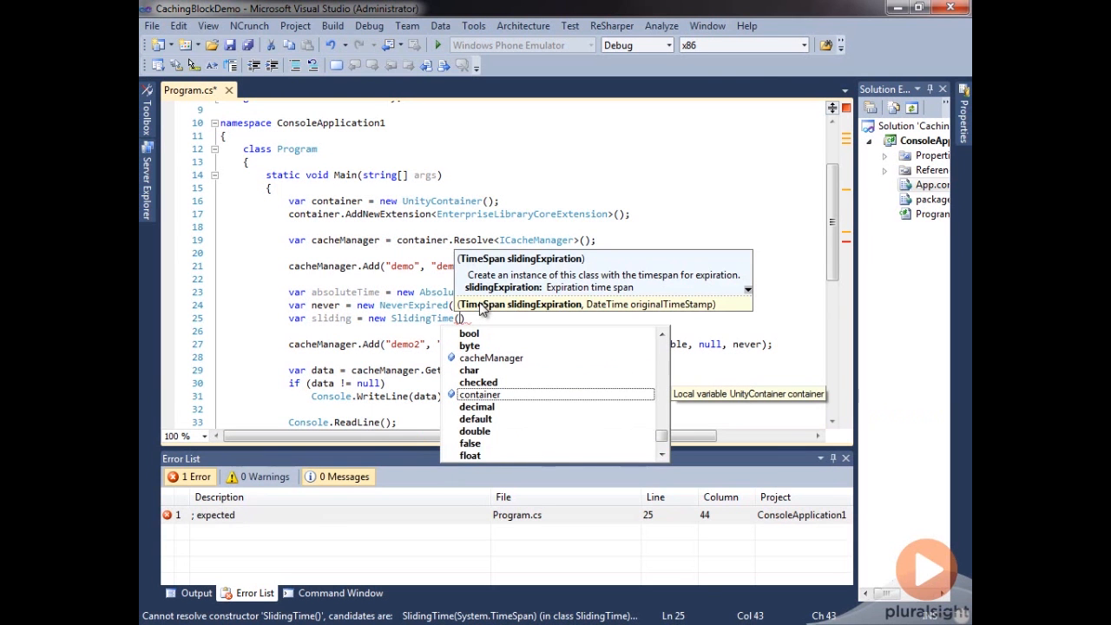
pyautogui.write('TimeSpan.FromSeconds(')
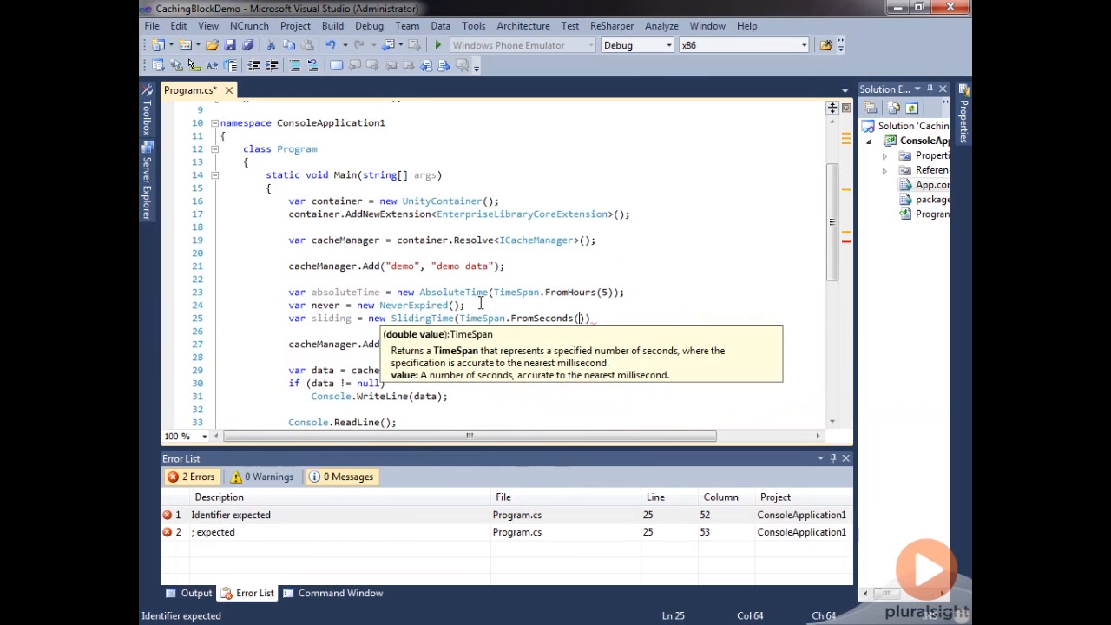
pyautogui.write('100')
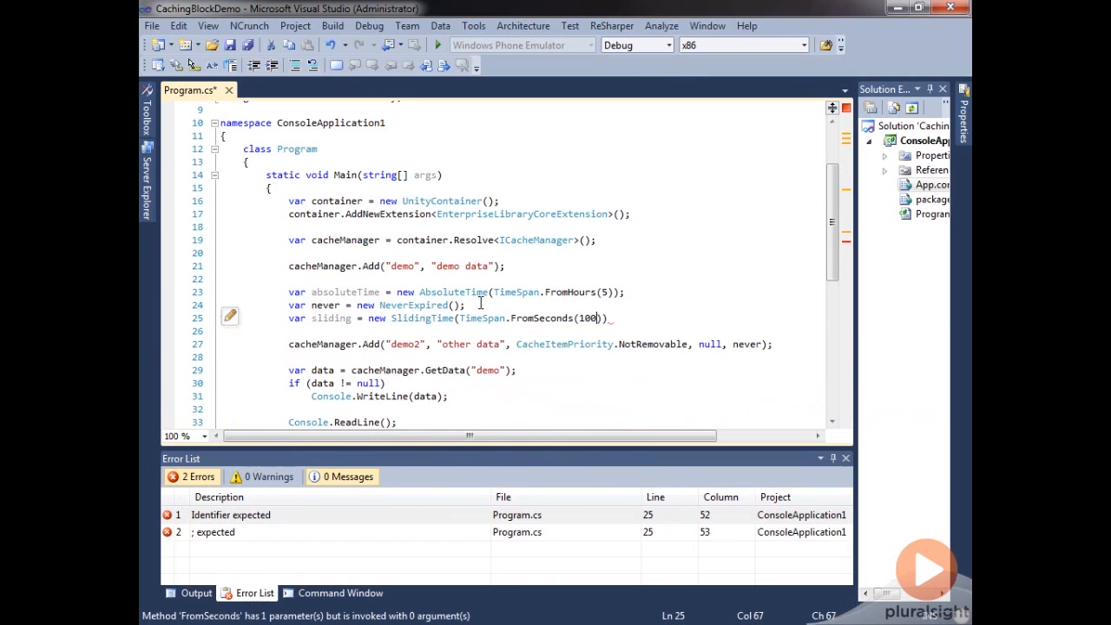
pyautogui.write(');')
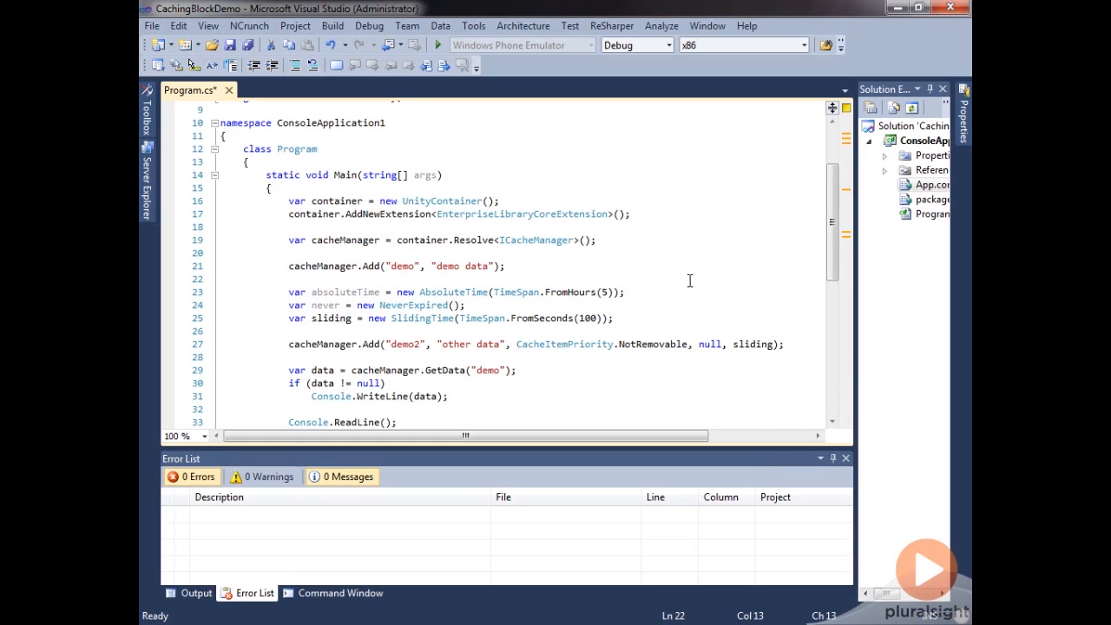
pyautogui.moveTo(669, 313)
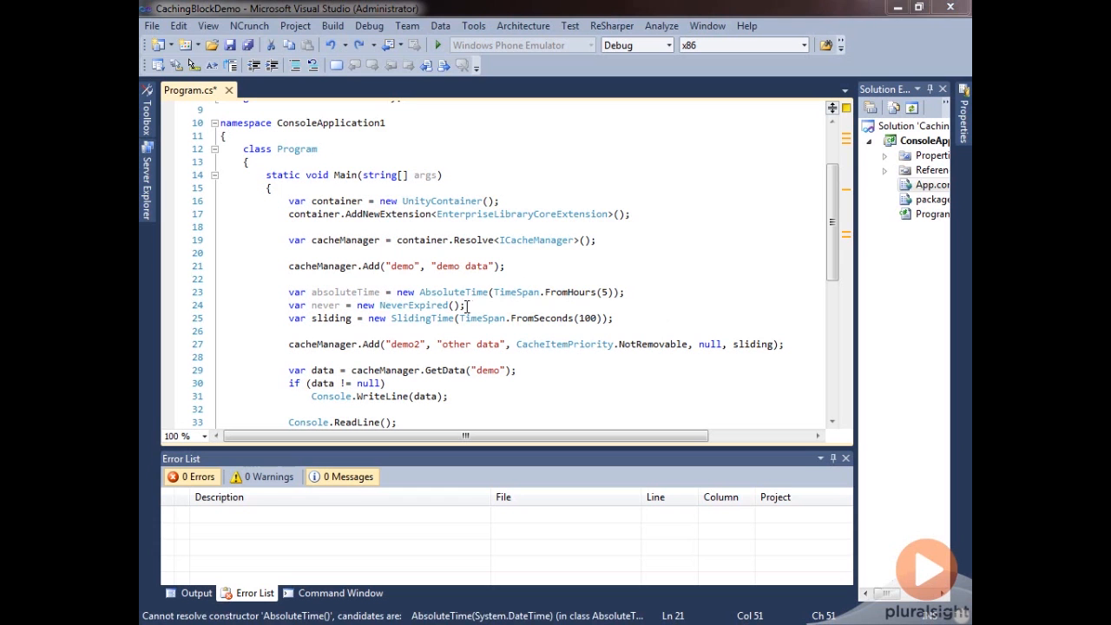
pyautogui.moveTo(496, 292)
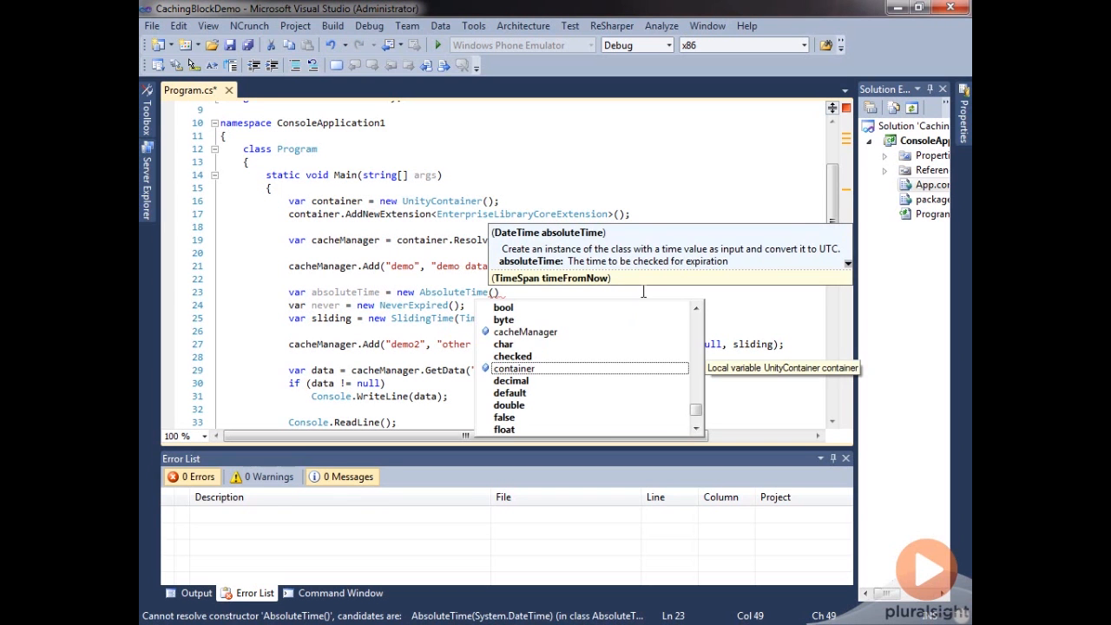
# - Change the AbsoluteTime constructor argument to new DateTime(2012, 5, 10)
pyautogui.write('new T')
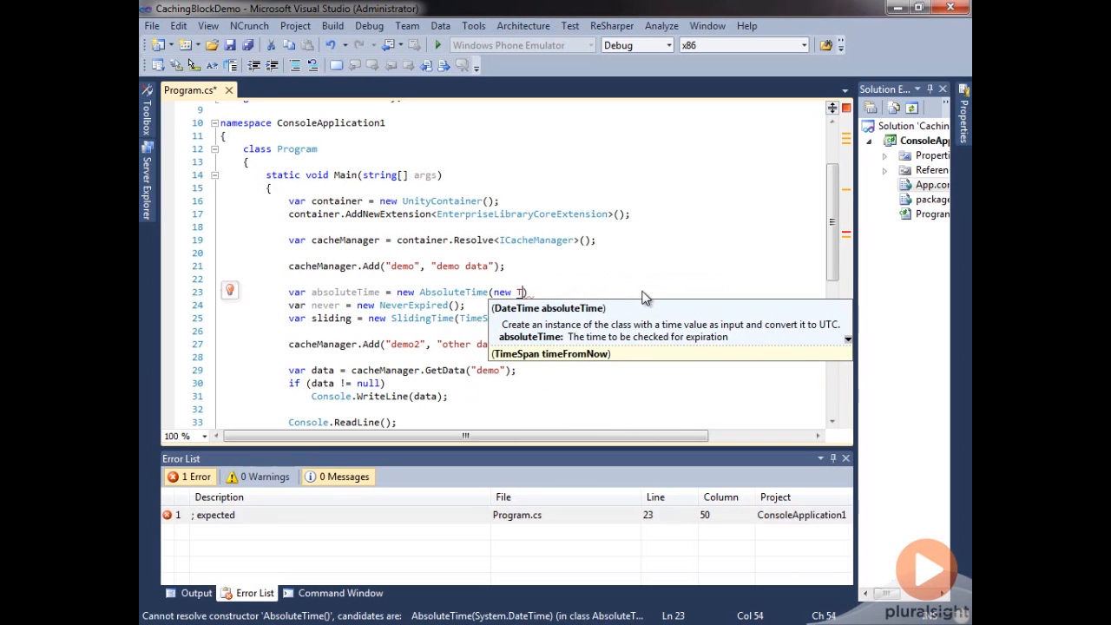
pyautogui.write('DateTime')
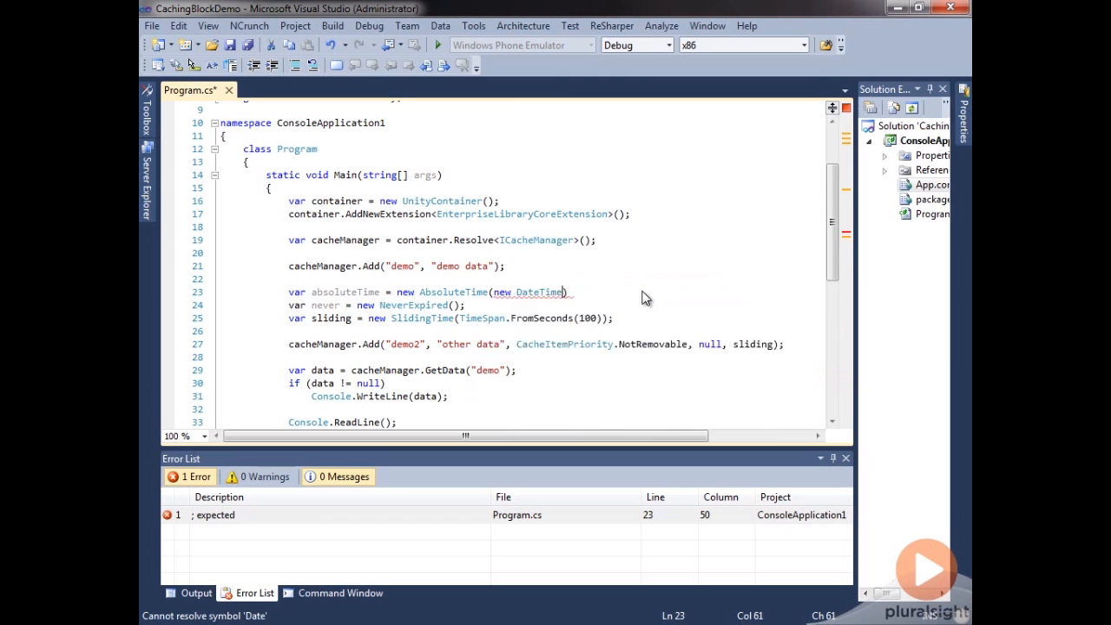
pyautogui.write('(')
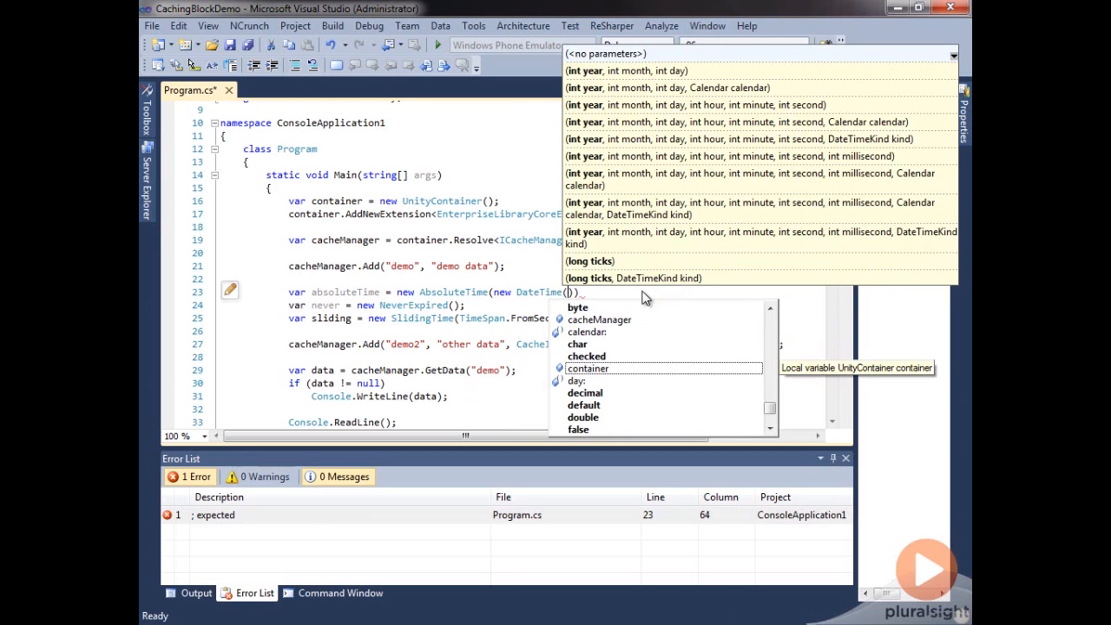
pyautogui.write('2012,')
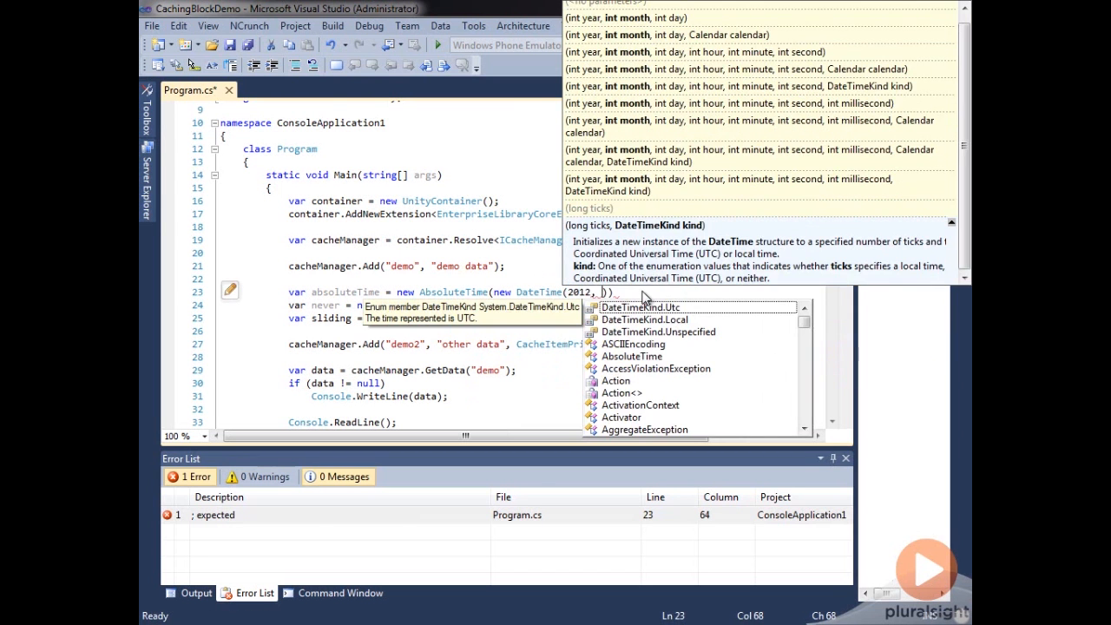
pyautogui.write('5, 10')
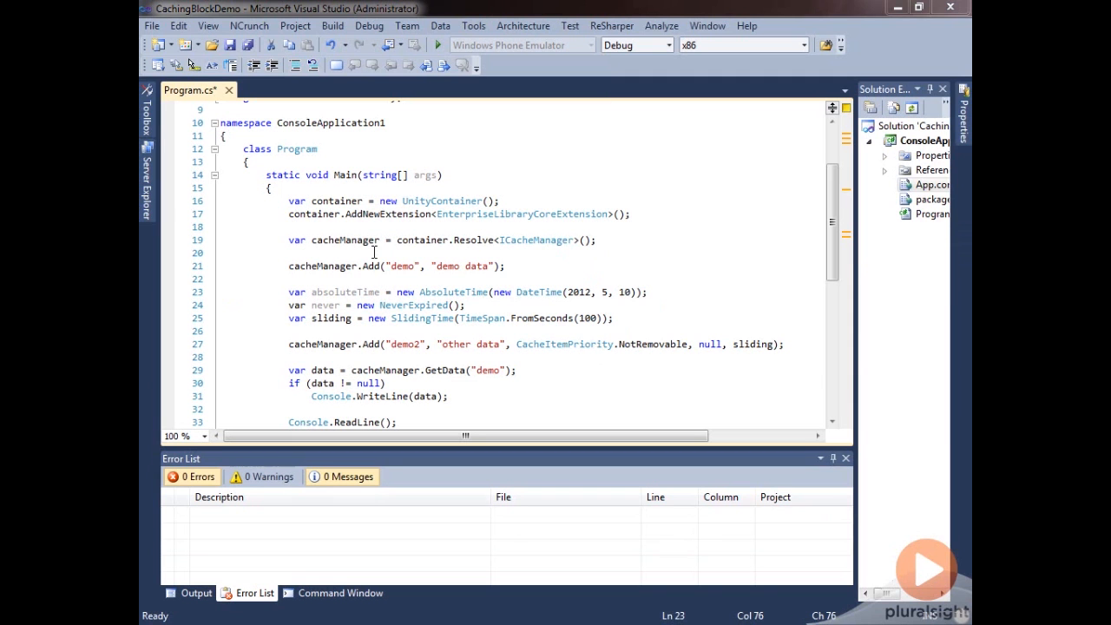
pyautogui.moveTo(452, 292)
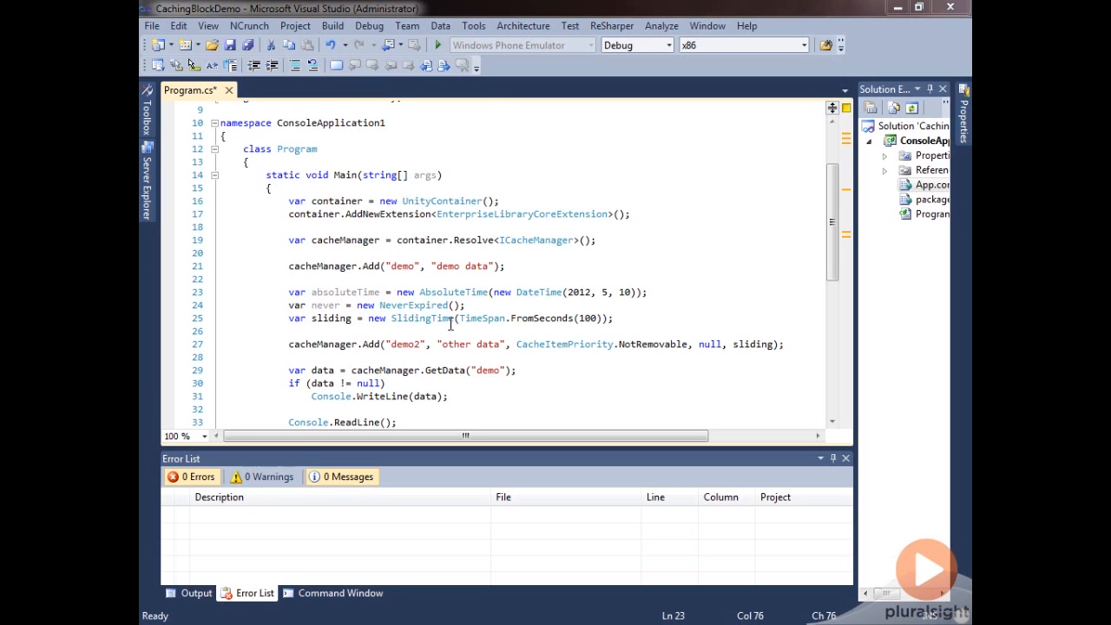
pyautogui.moveTo(583, 318)
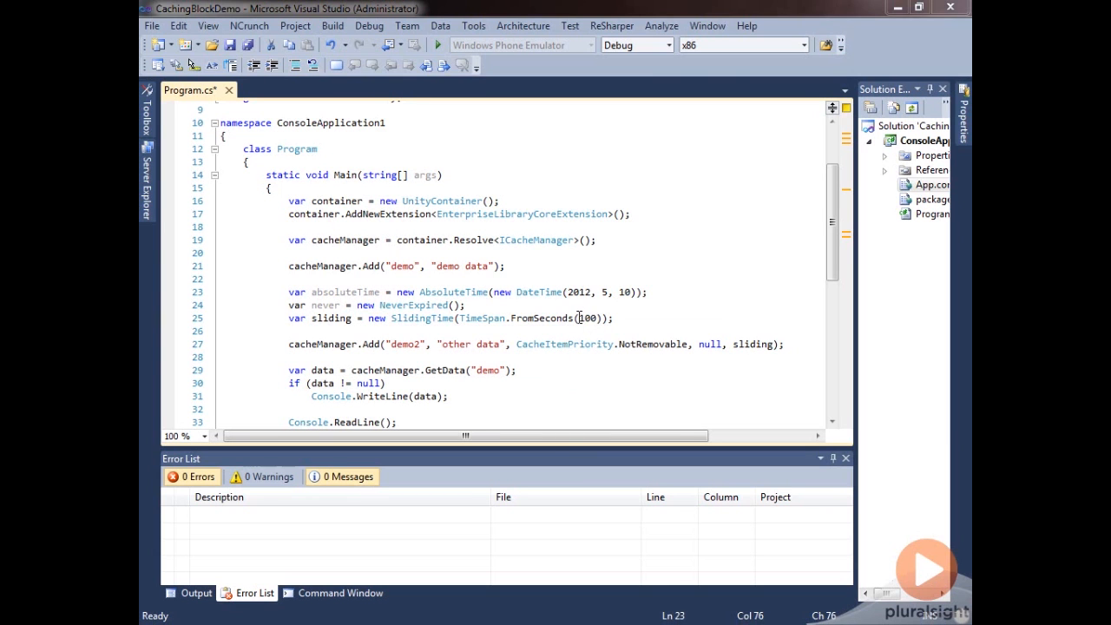
# - Change the sliding expiration to FromSeconds(10) and save the file
pyautogui.doubleClick(587, 318)
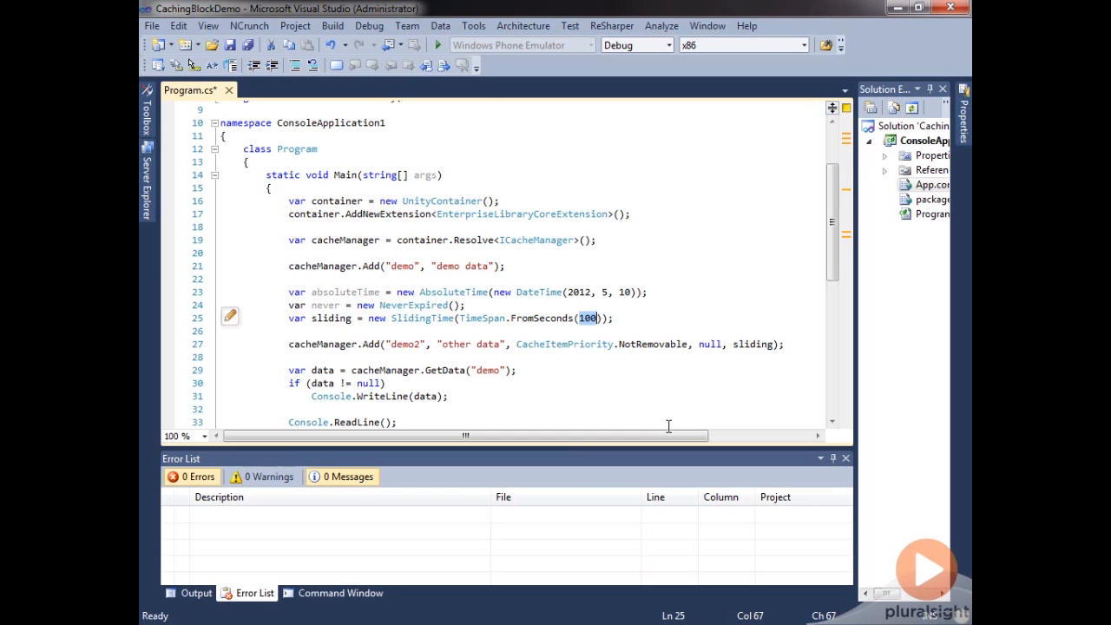
pyautogui.click(151, 26)
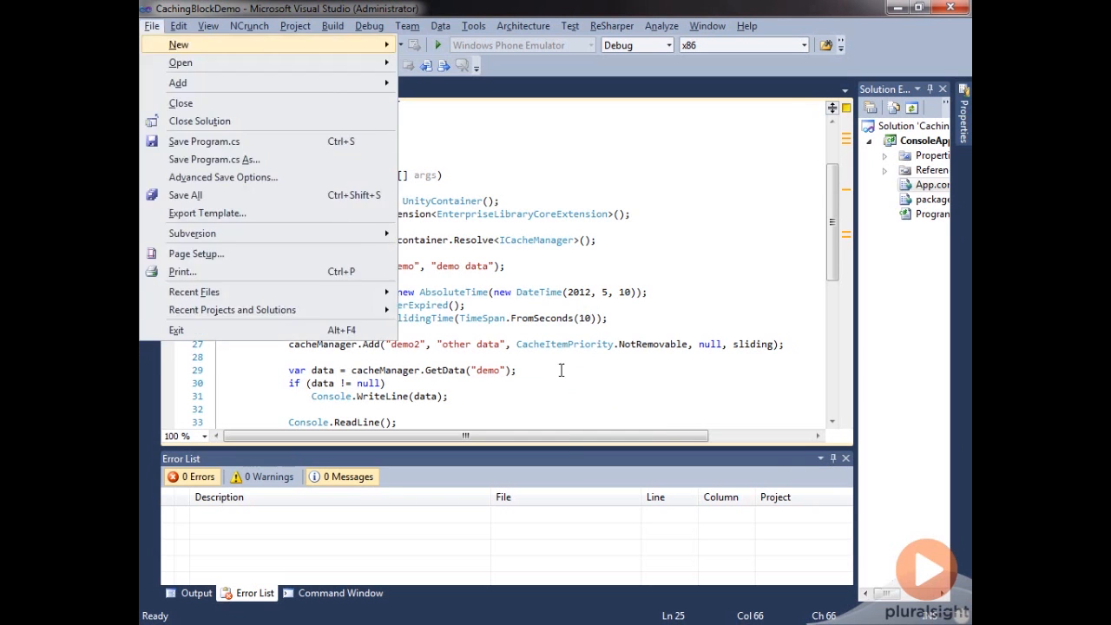
pyautogui.click(184, 194)
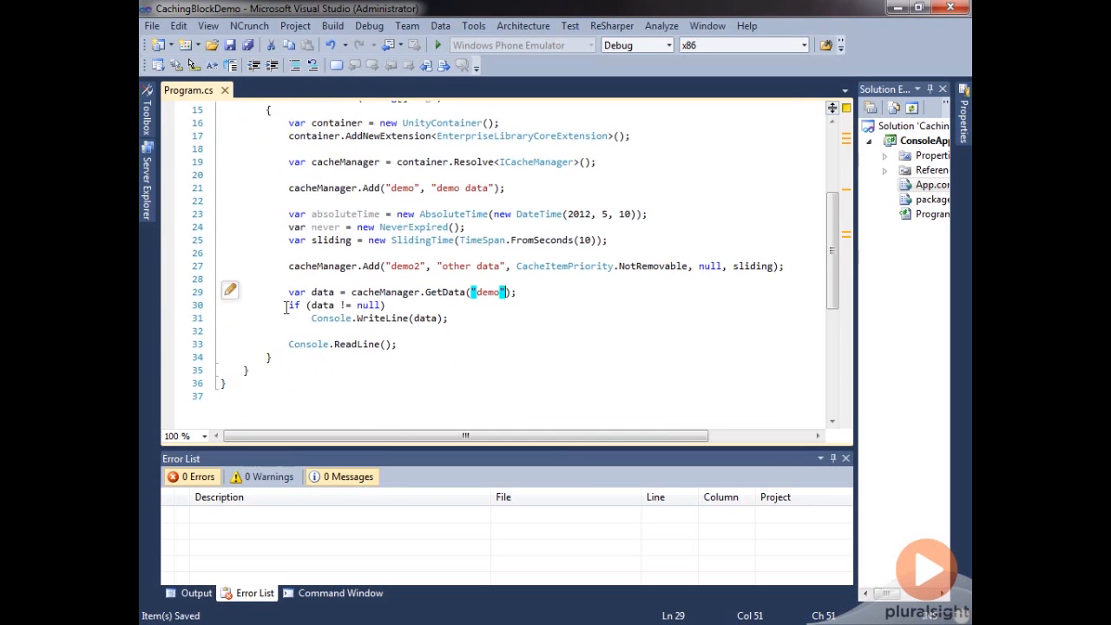
# - Duplicate the GetData block as a data2 lookup of "demo2" and begin a Thread call
pyautogui.click(450, 319)
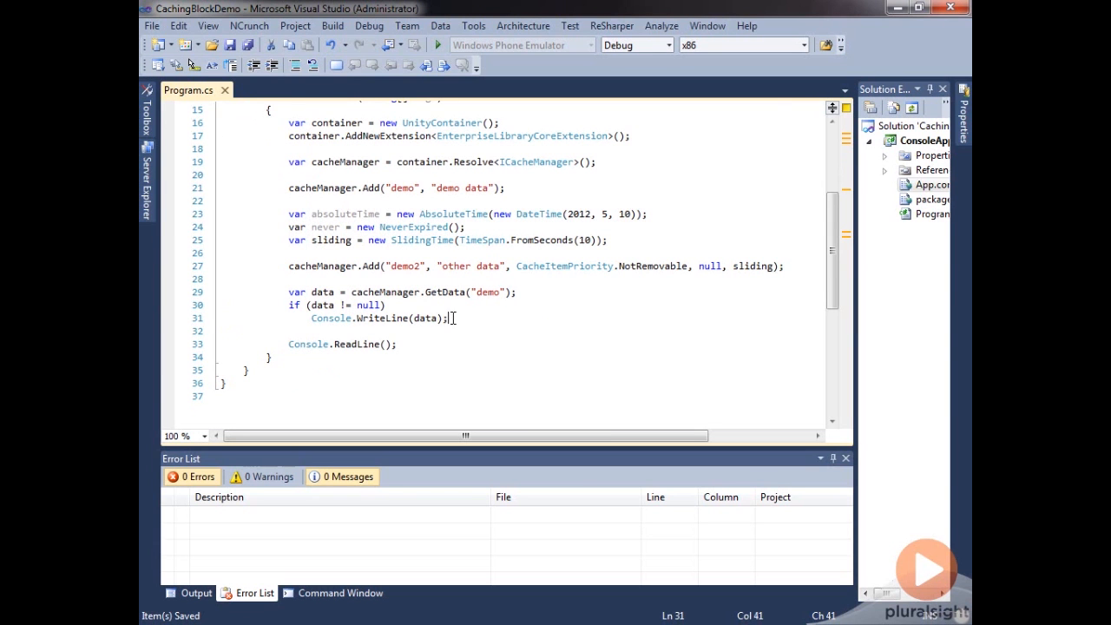
pyautogui.moveTo(451, 317); pyautogui.dragTo(271, 291)
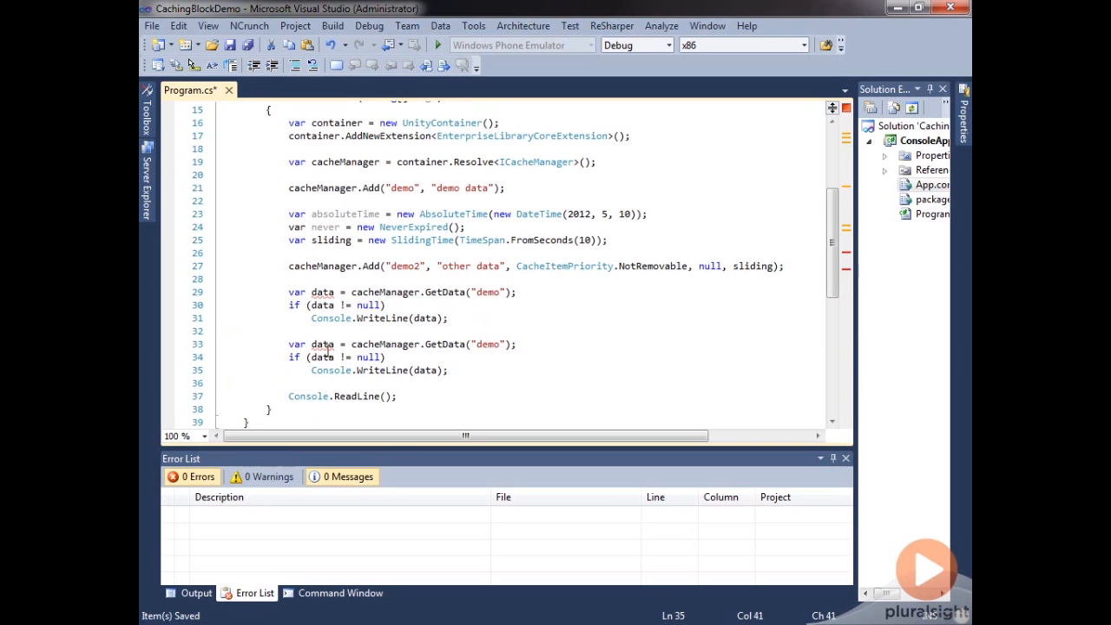
pyautogui.write('2')
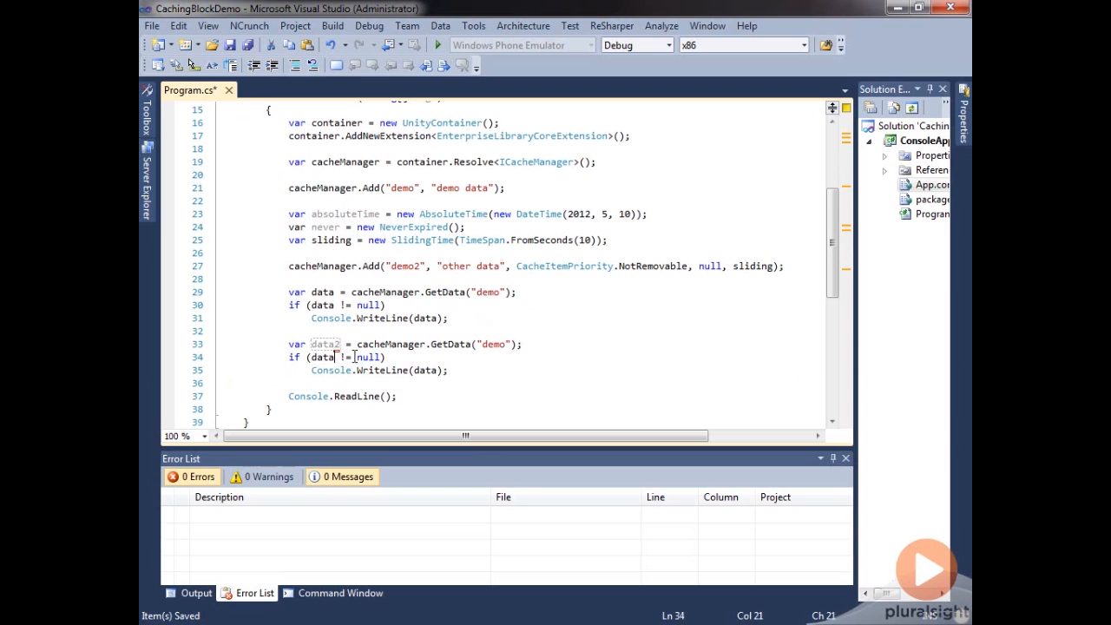
pyautogui.moveTo(495, 344)
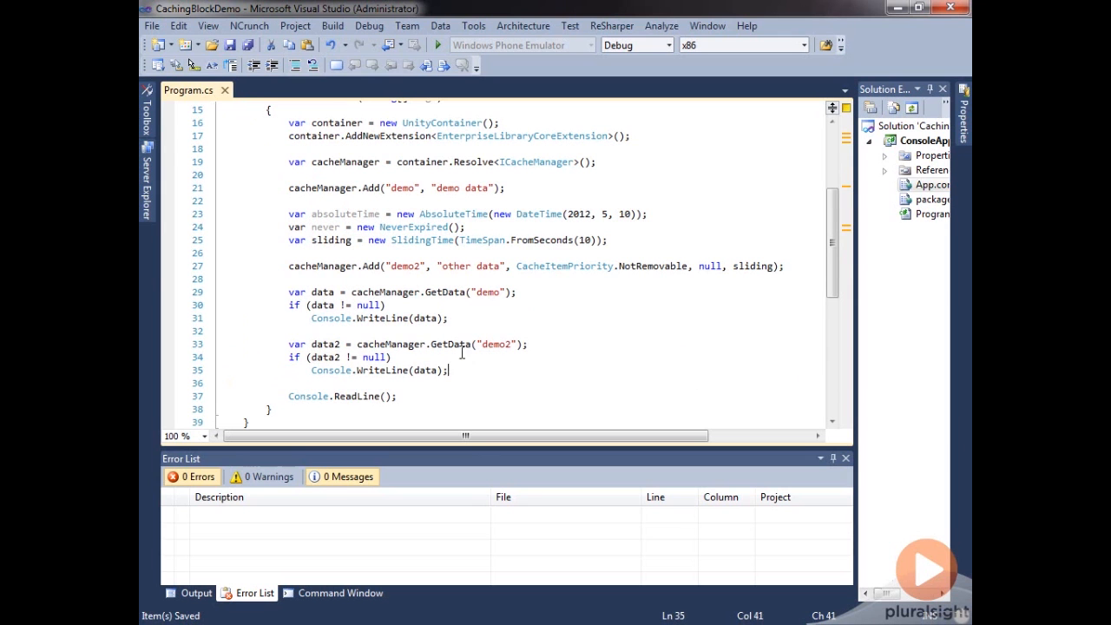
pyautogui.moveTo(489, 374)
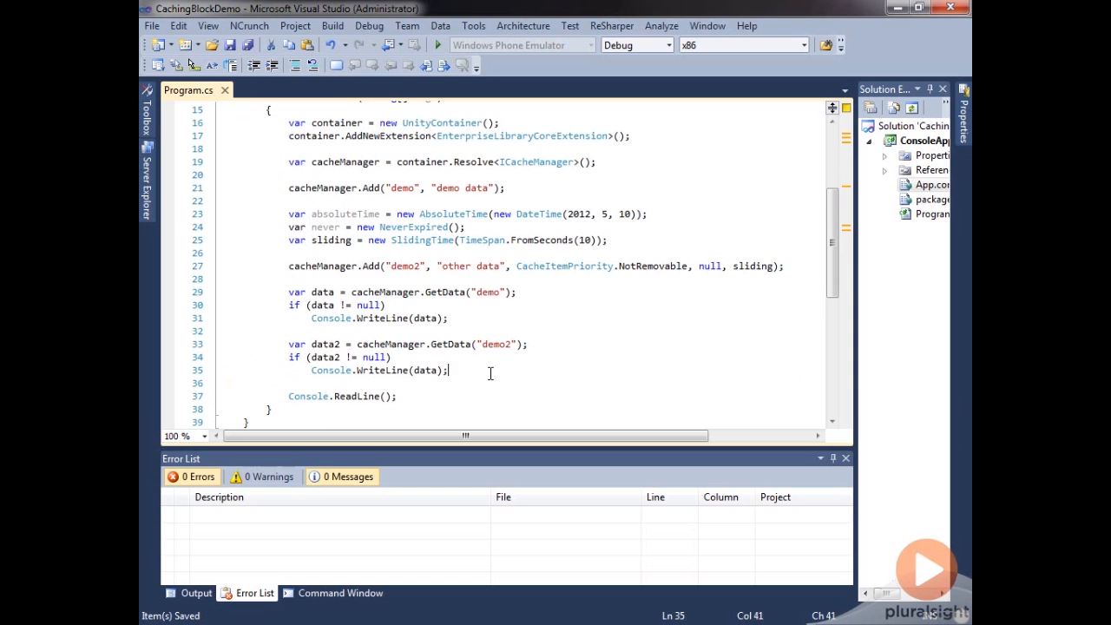
pyautogui.write('Thread.')
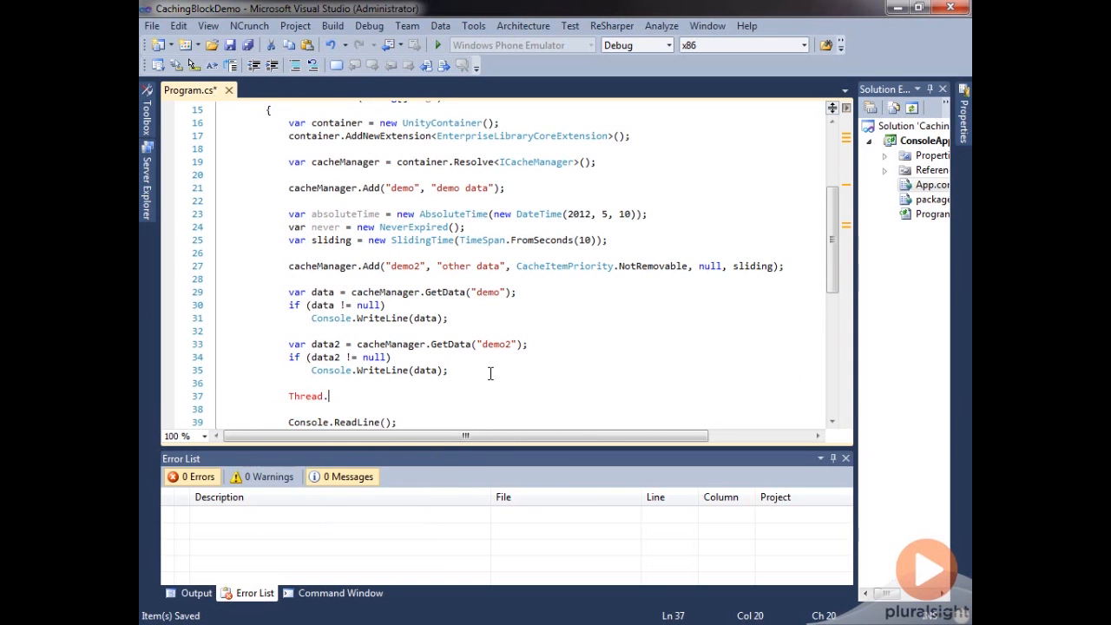
# - Add Thread.Sleep(20 * 1000);, re-fetch demo2 with an else printing "Data was gone!!!", and save
pyautogui.scroll(3)
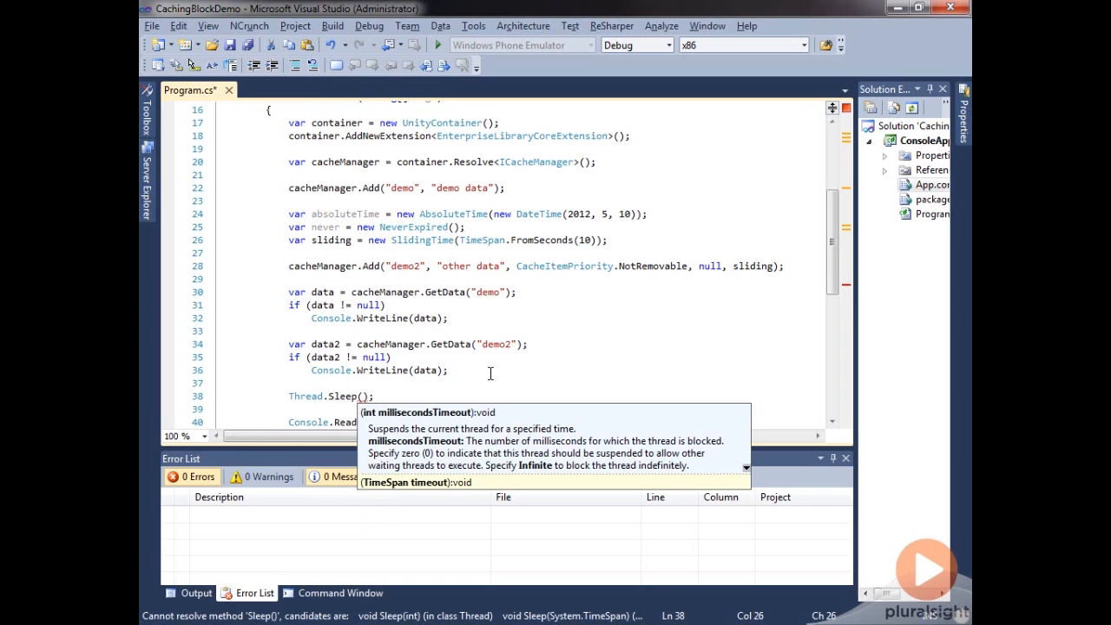
pyautogui.write('20 * 1000')
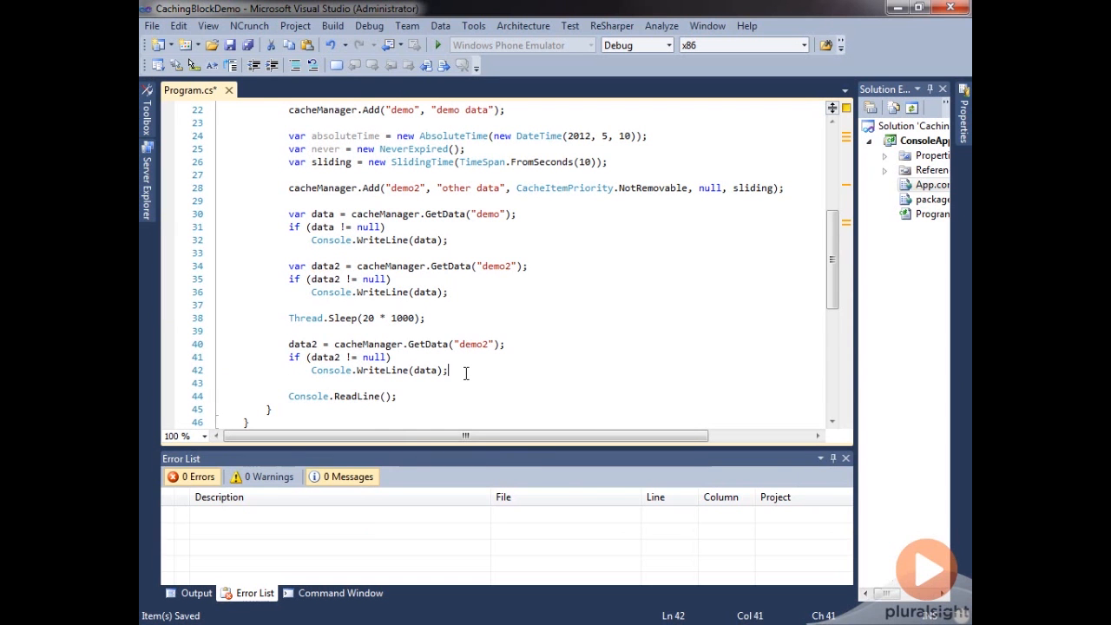
pyautogui.write('else')
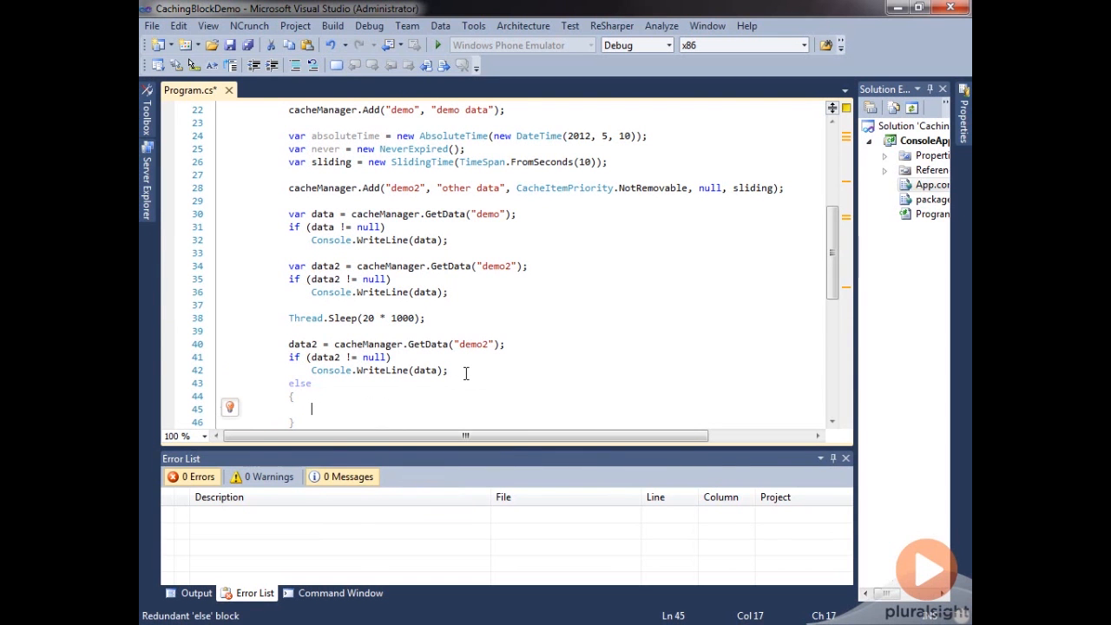
pyautogui.write('Console.WriteLine("Data was gone!!!");')
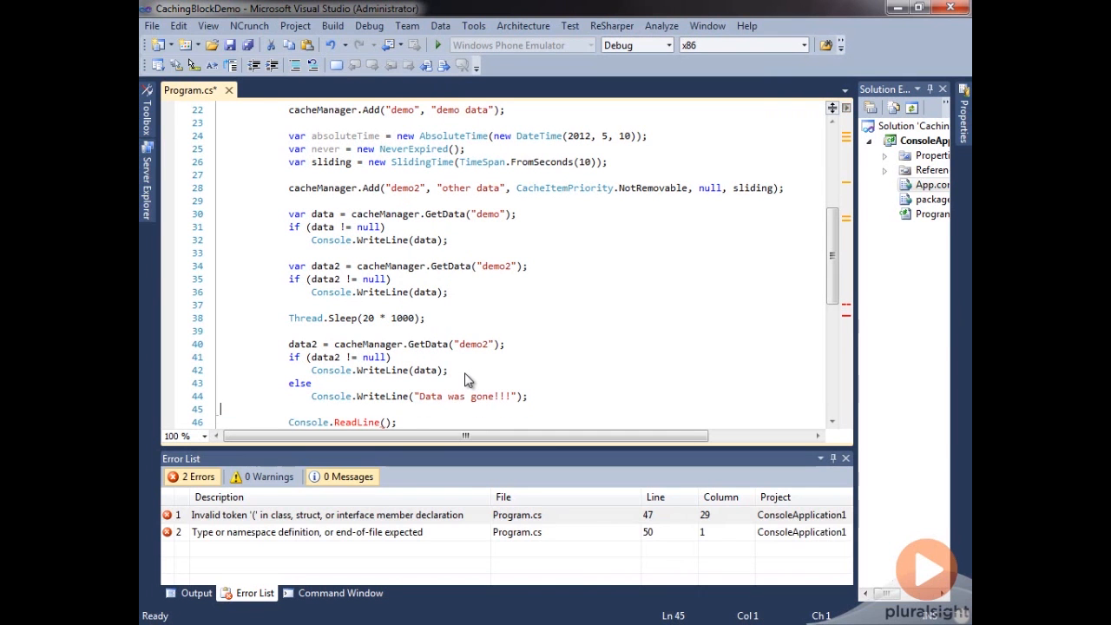
pyautogui.press('ctrl+s')
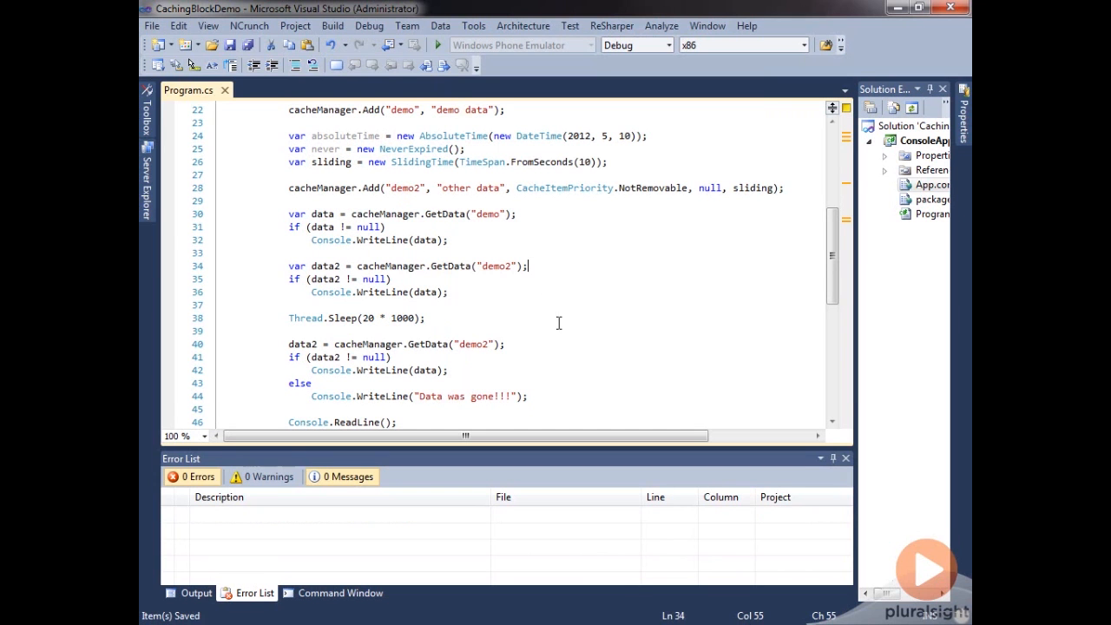
pyautogui.moveTo(561, 216)
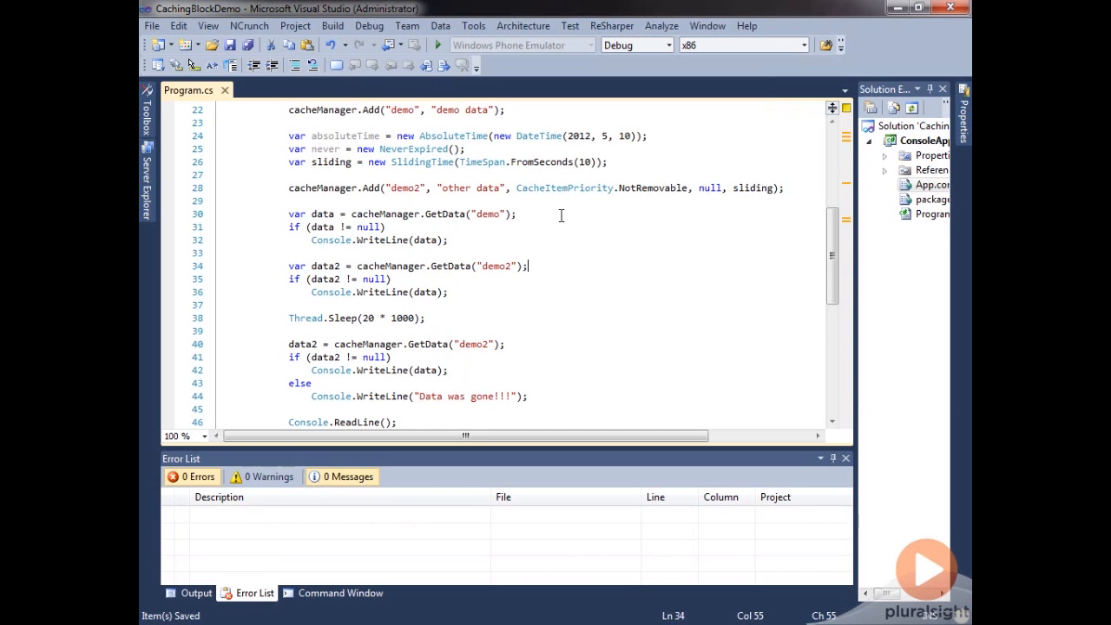
pyautogui.moveTo(570, 310)
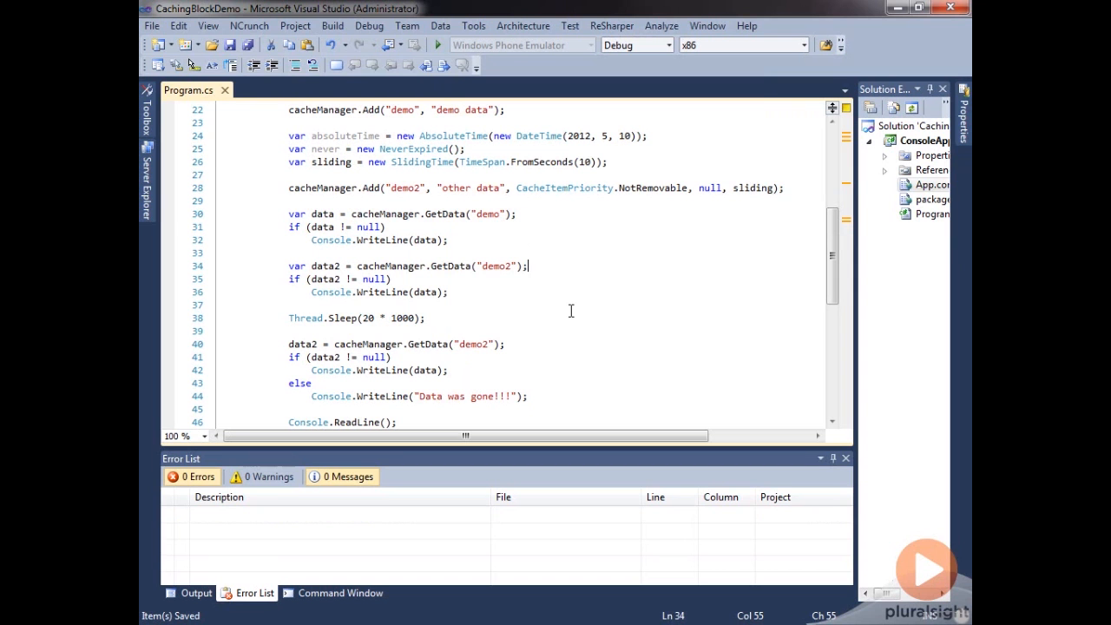
pyautogui.moveTo(279, 314)
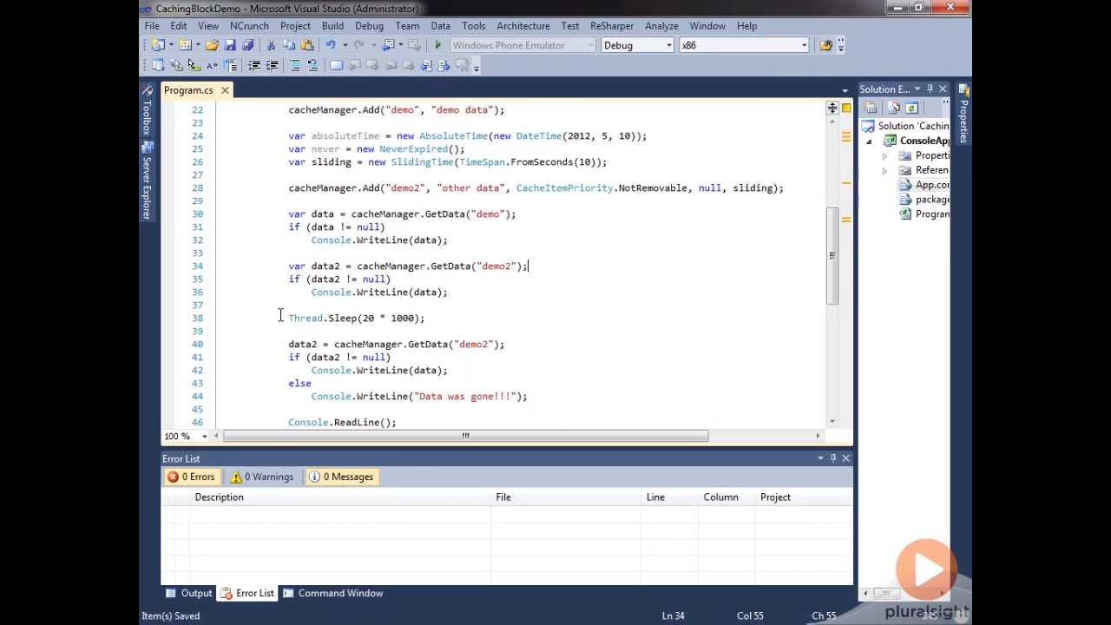
# - Scroll down through the sleep-and-refetch code before running the program
pyautogui.scroll(-3)
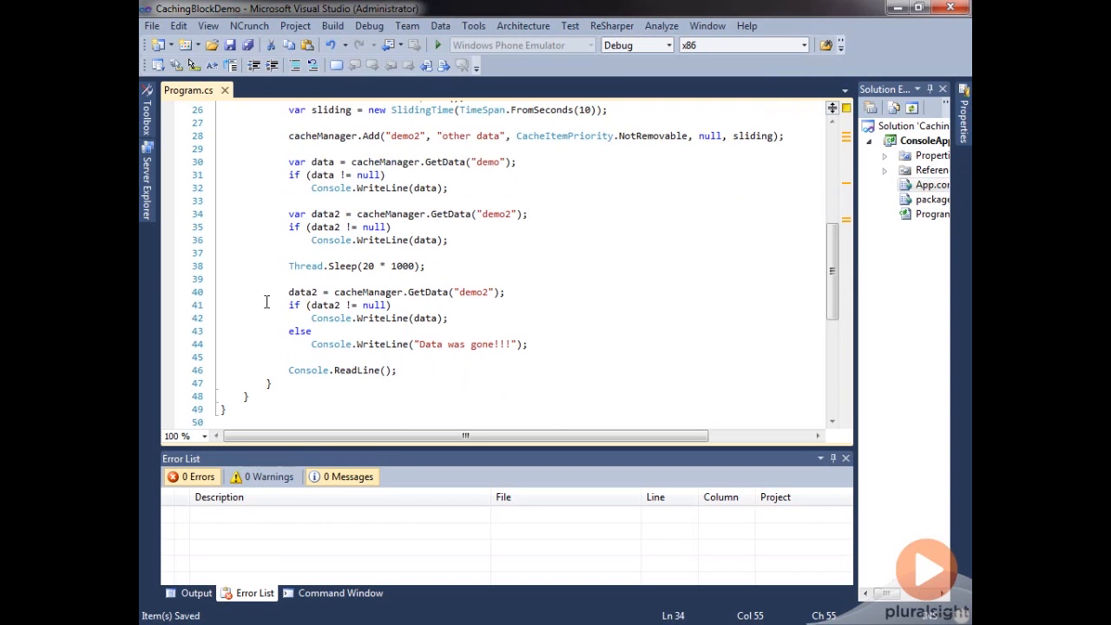
pyautogui.moveTo(408, 136)
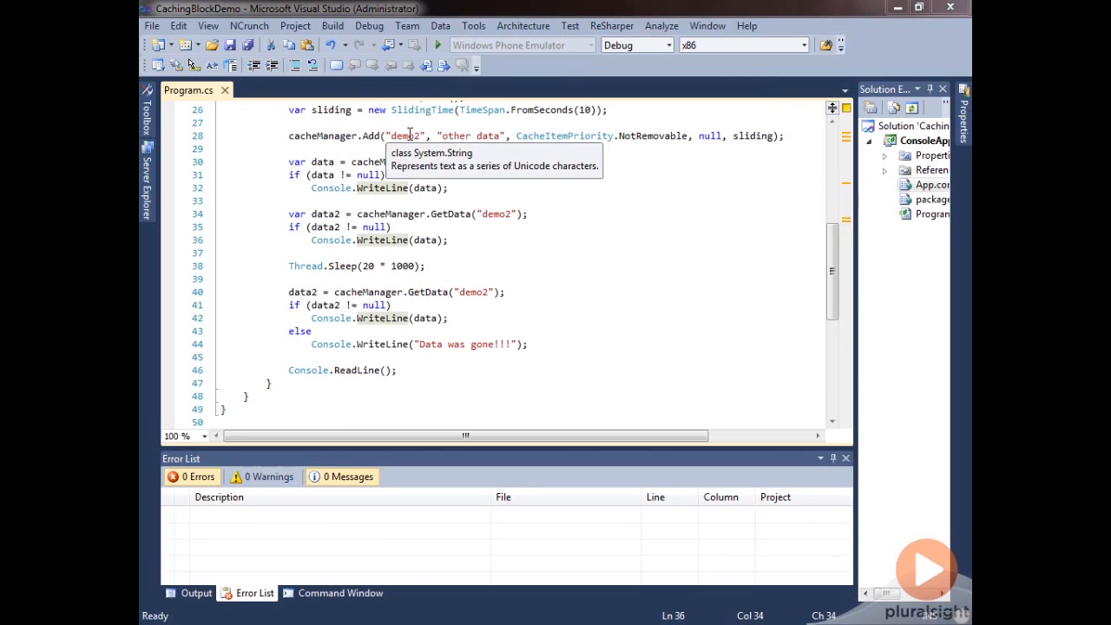
pyautogui.moveTo(435, 240)
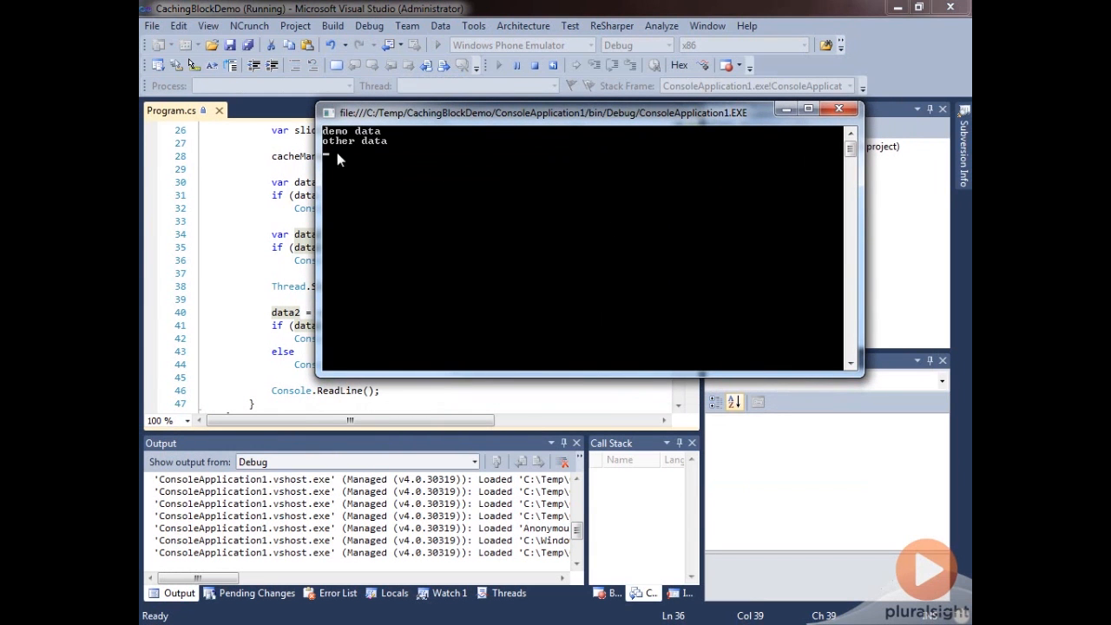
pyautogui.moveTo(541, 207)
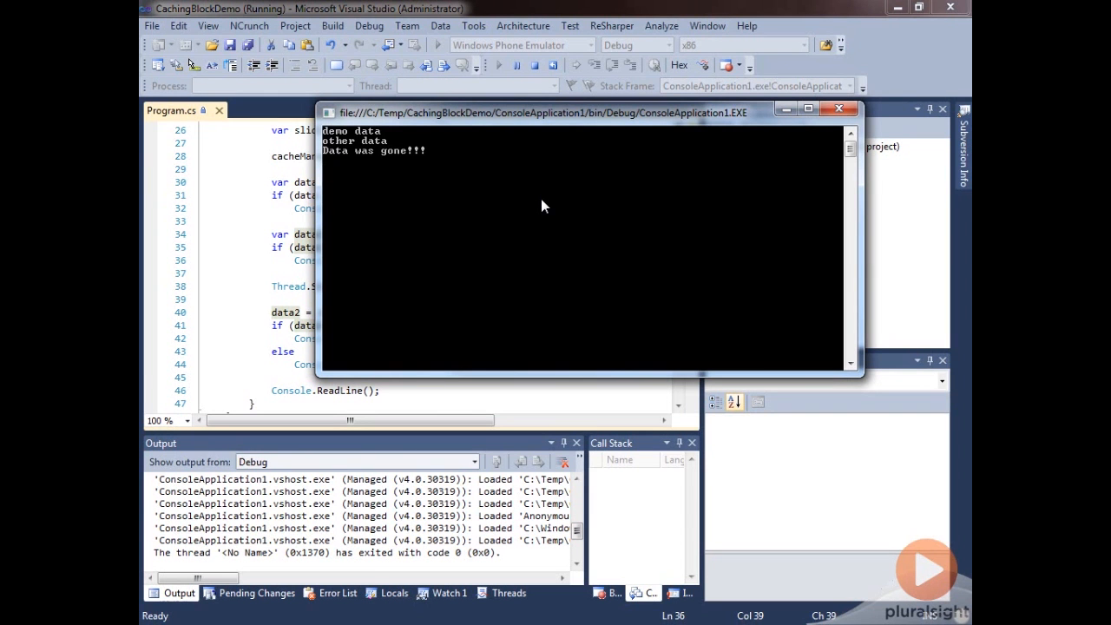
pyautogui.moveTo(379, 184)
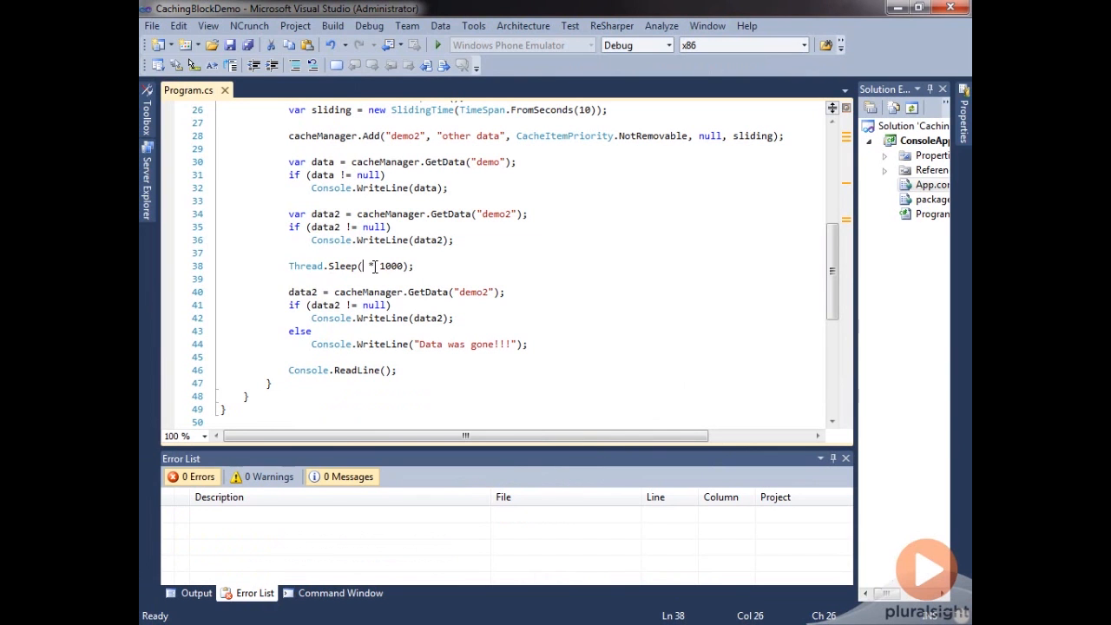
# - Change Thread.Sleep(20 * 1000) to Thread.Sleep(3 * 1000)
pyautogui.write('3 *')
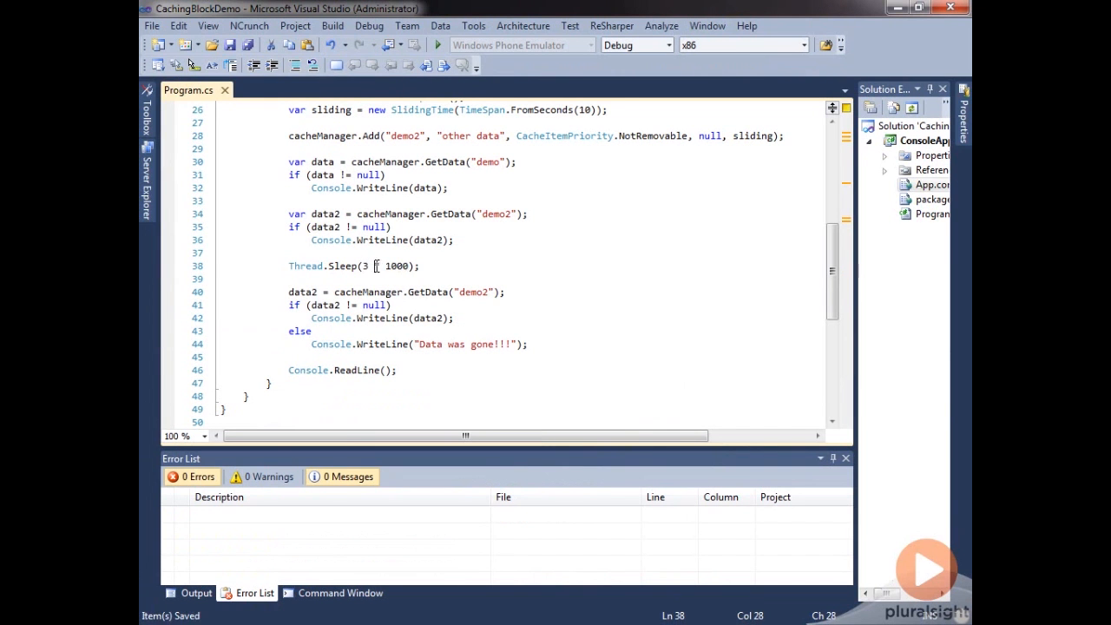